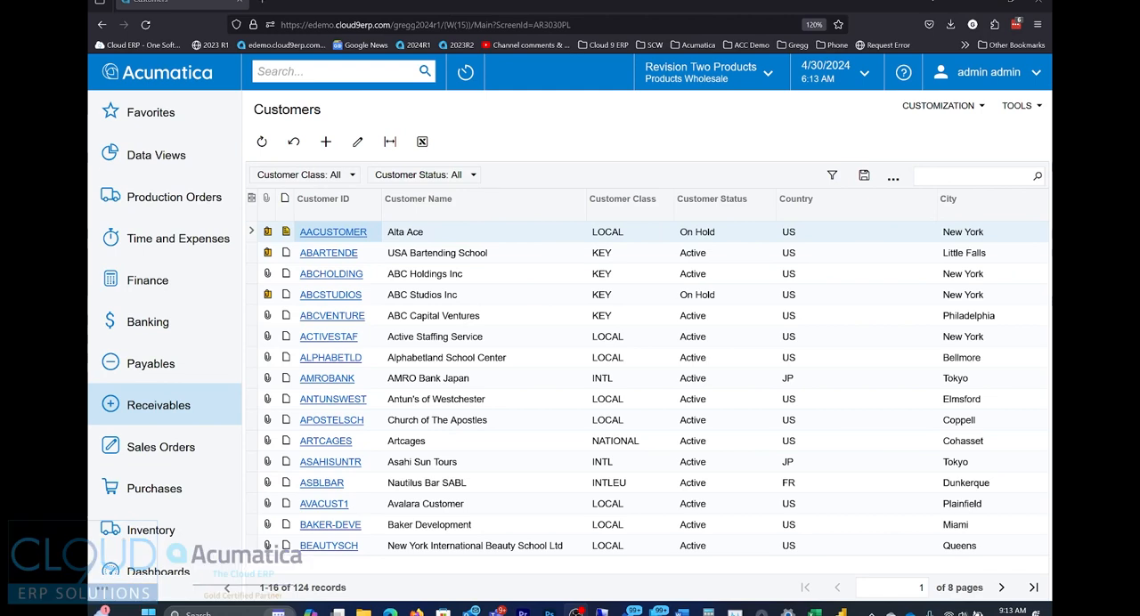
{"action": "mouse_move", "coordinate": [563, 119]}
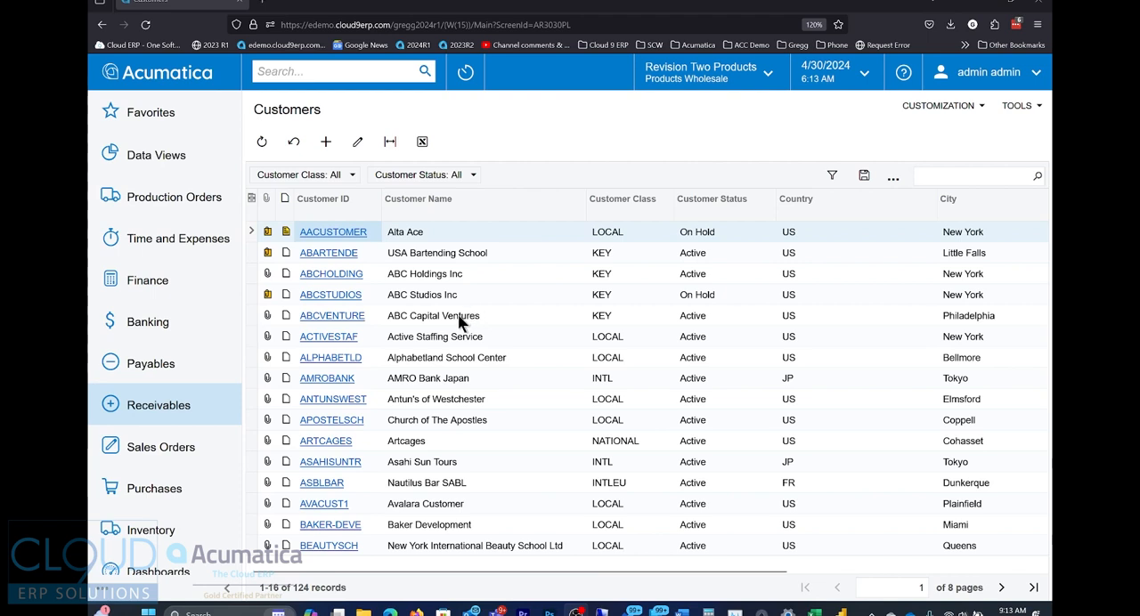
{"action": "mouse_move", "coordinate": [896, 319]}
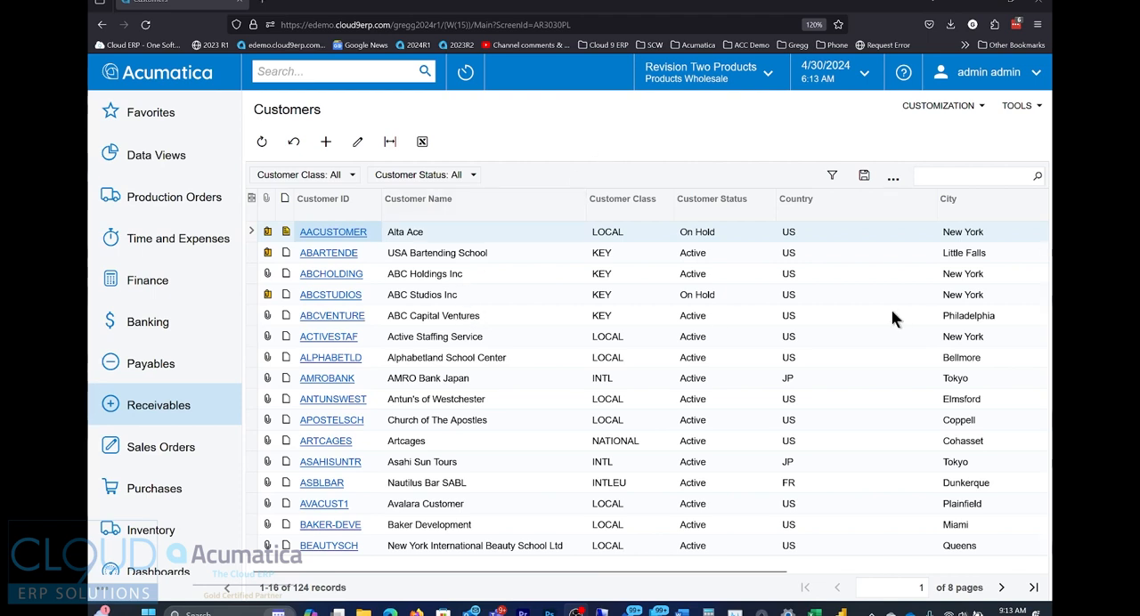
{"action": "mouse_move", "coordinate": [619, 145]}
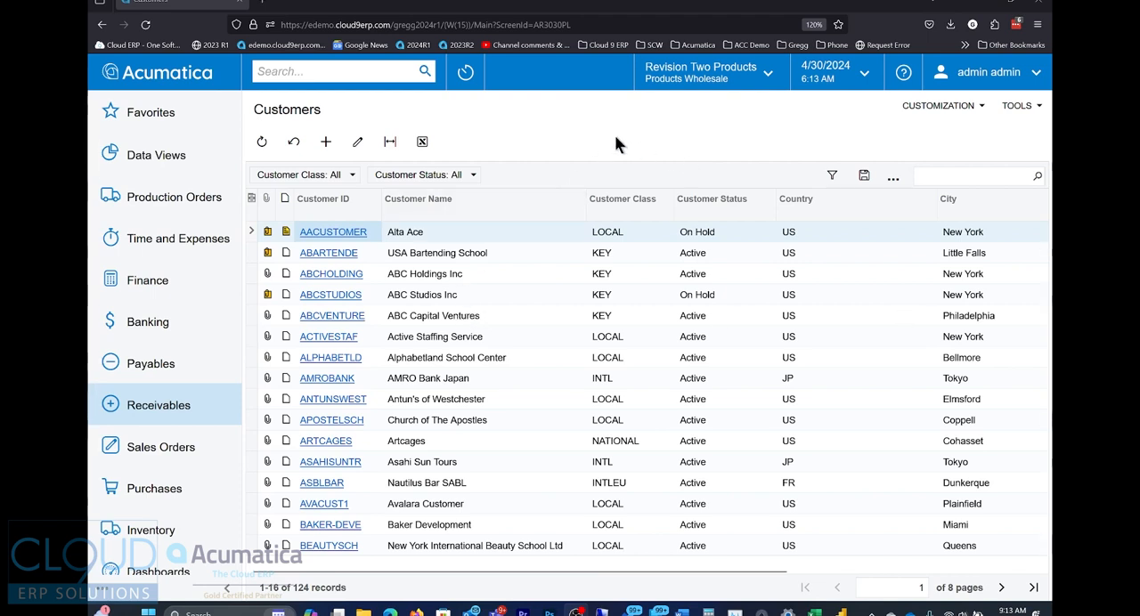
{"action": "mouse_move", "coordinate": [446, 151]}
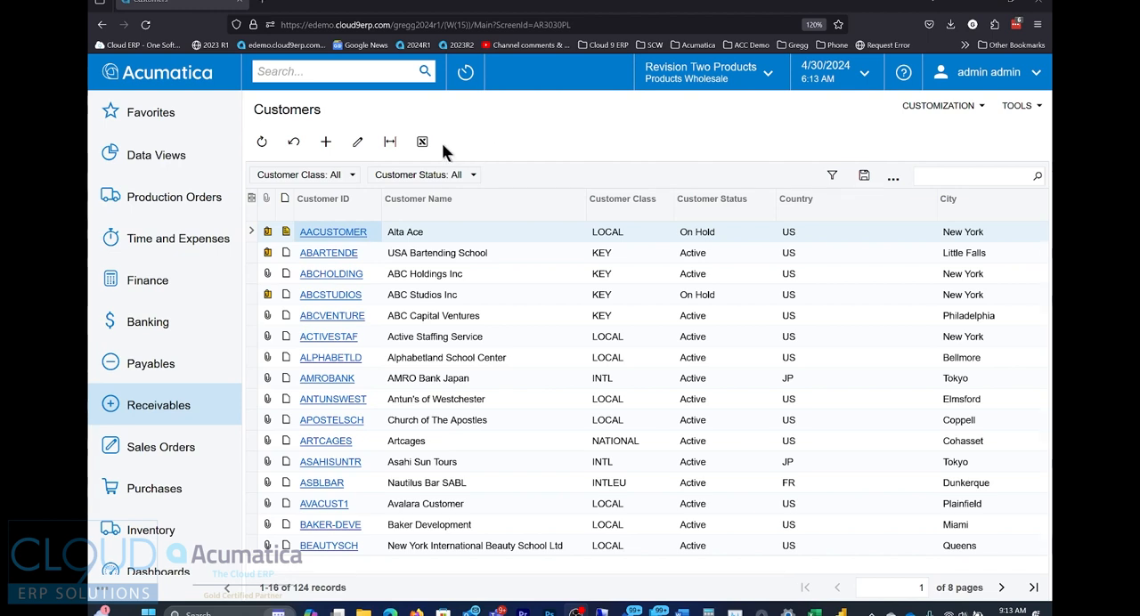
{"action": "mouse_move", "coordinate": [421, 141]}
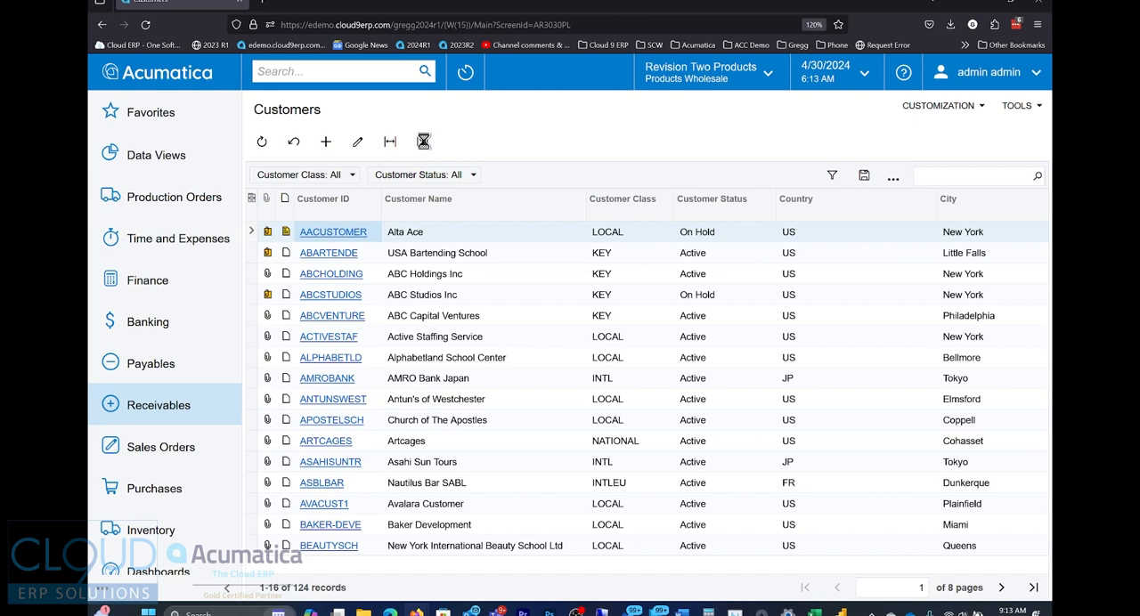
Open the downloaded Customers export in Excel and enable editing from Protected View.
{"action": "left_click", "coordinate": [951, 24]}
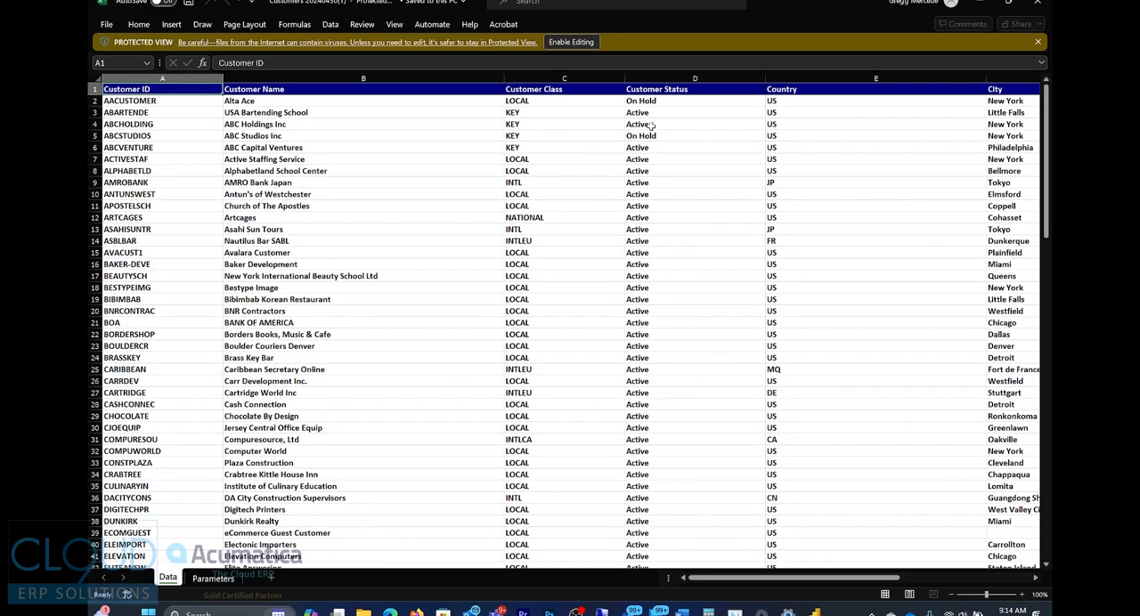
{"action": "mouse_move", "coordinate": [518, 267]}
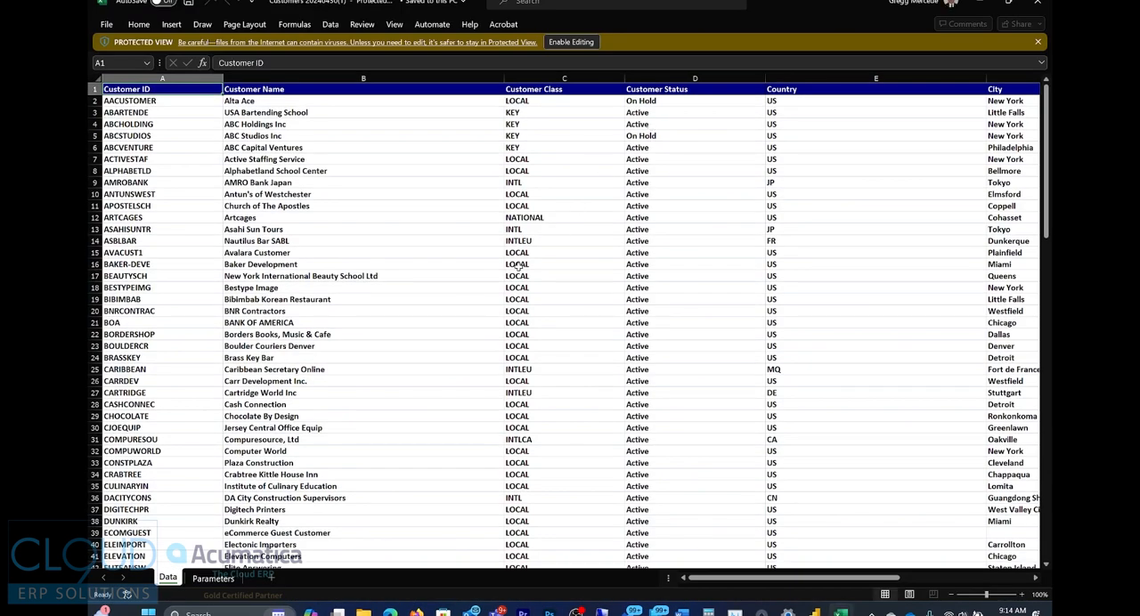
{"action": "mouse_move", "coordinate": [274, 215]}
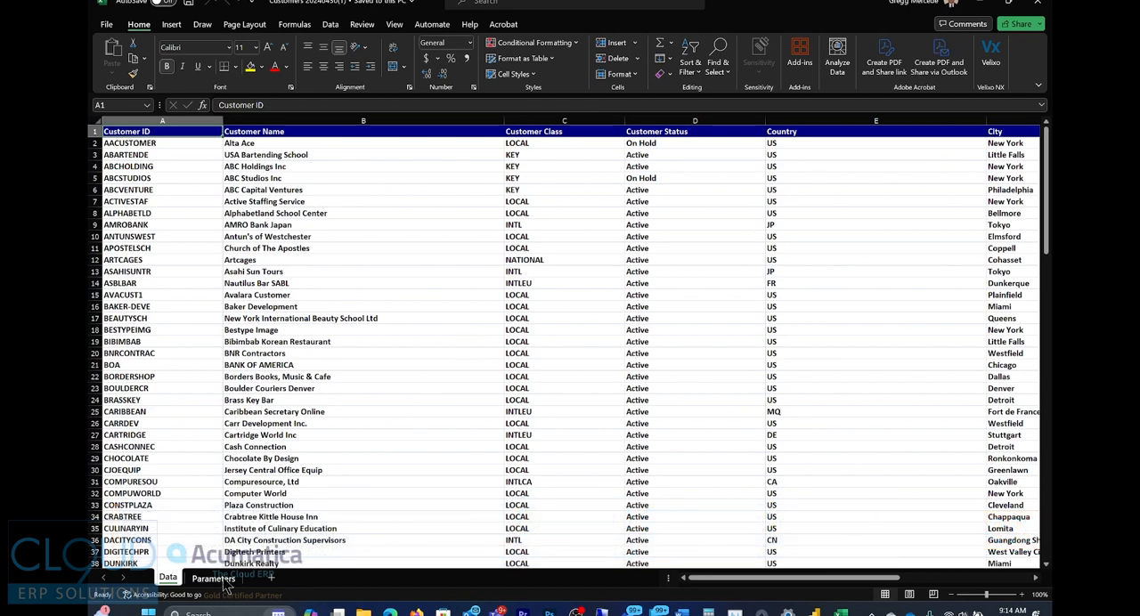
Review the Parameters sheet's export title and date, then return to the Data sheet.
{"action": "left_click", "coordinate": [213, 578]}
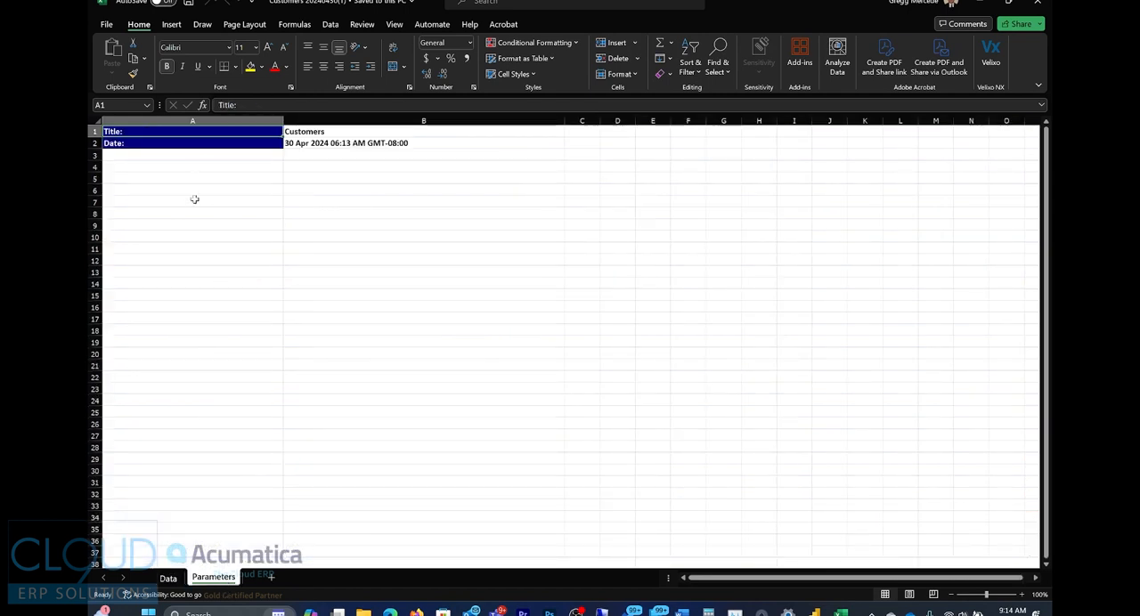
{"action": "left_click", "coordinate": [168, 578]}
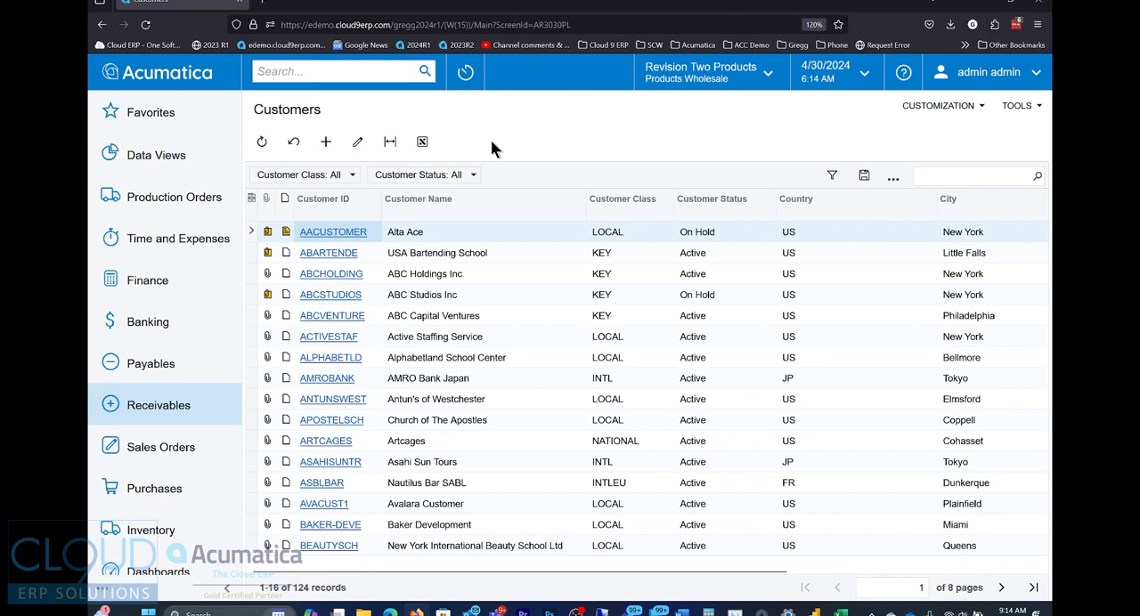
{"action": "mouse_move", "coordinate": [893, 141]}
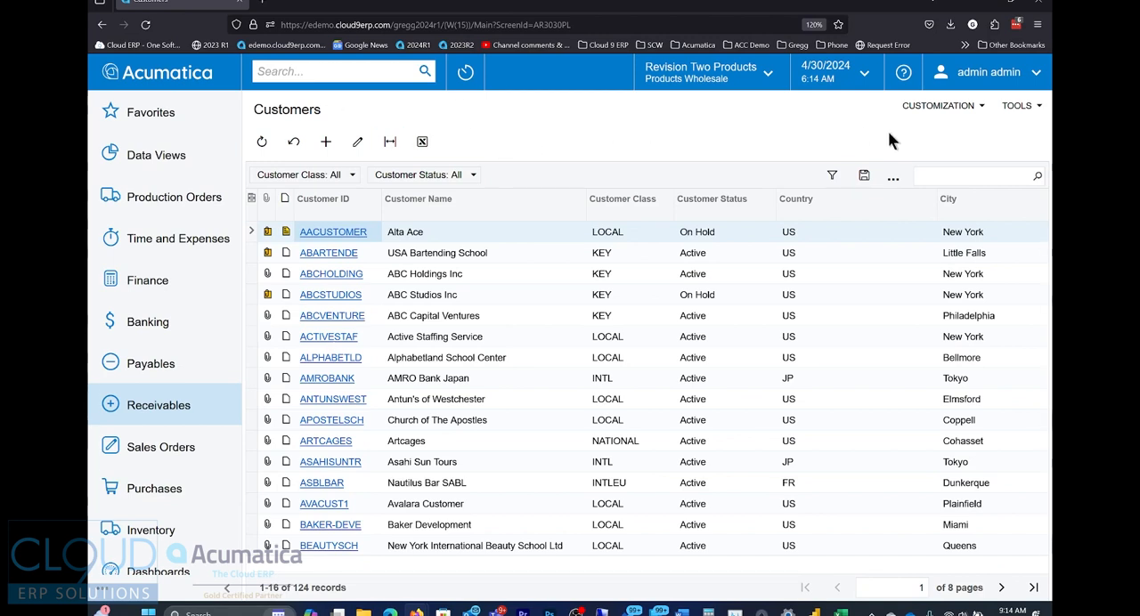
{"action": "mouse_move", "coordinate": [619, 147]}
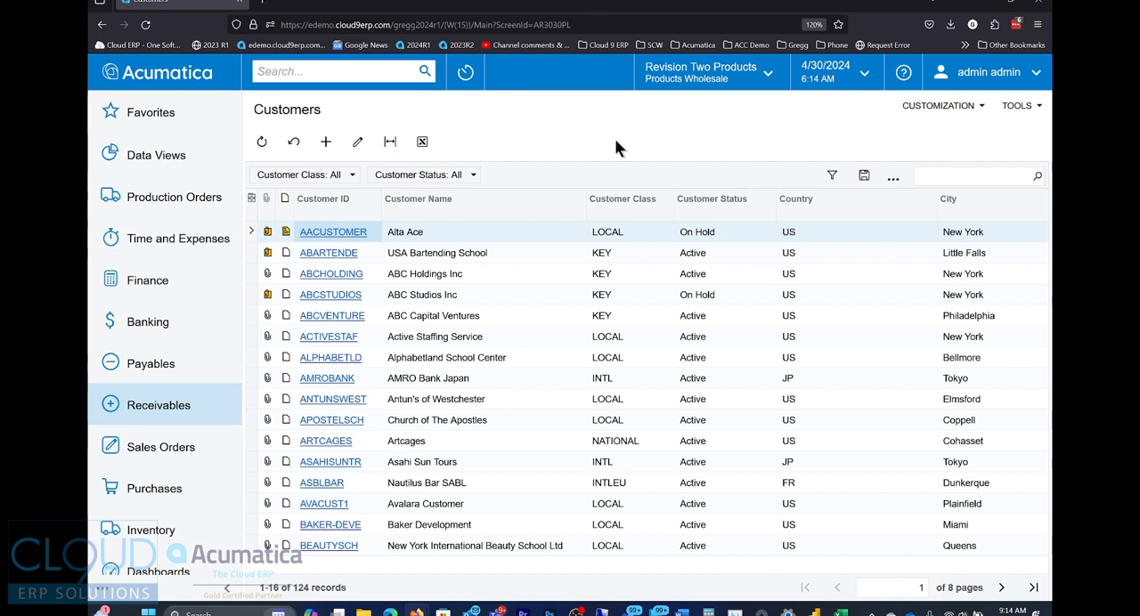
{"action": "mouse_move", "coordinate": [530, 143]}
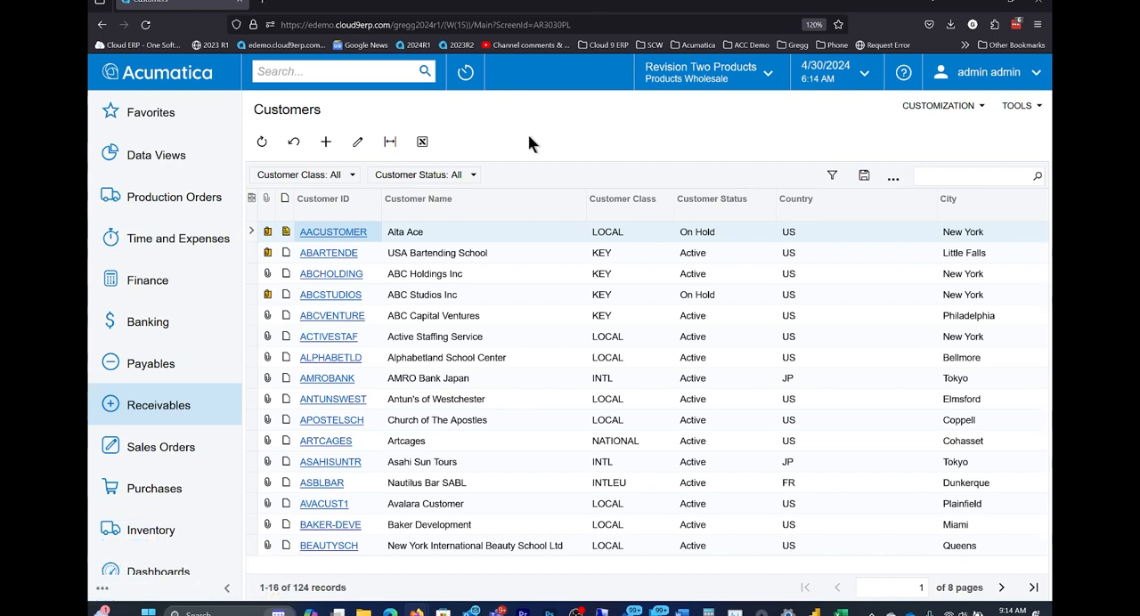
{"action": "mouse_move", "coordinate": [560, 457]}
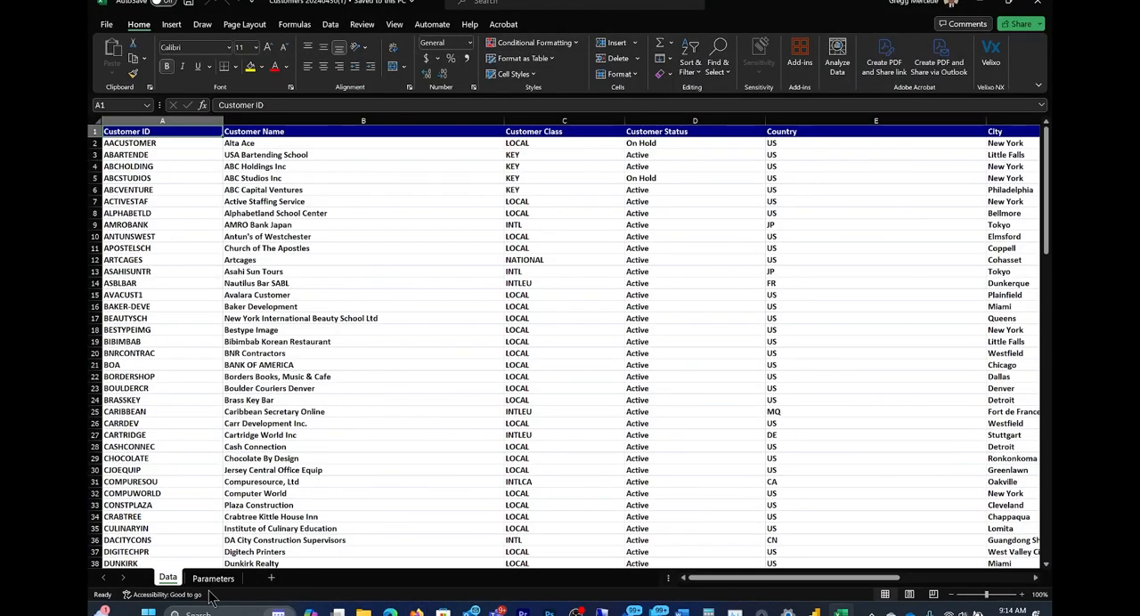
{"action": "left_click", "coordinate": [213, 577]}
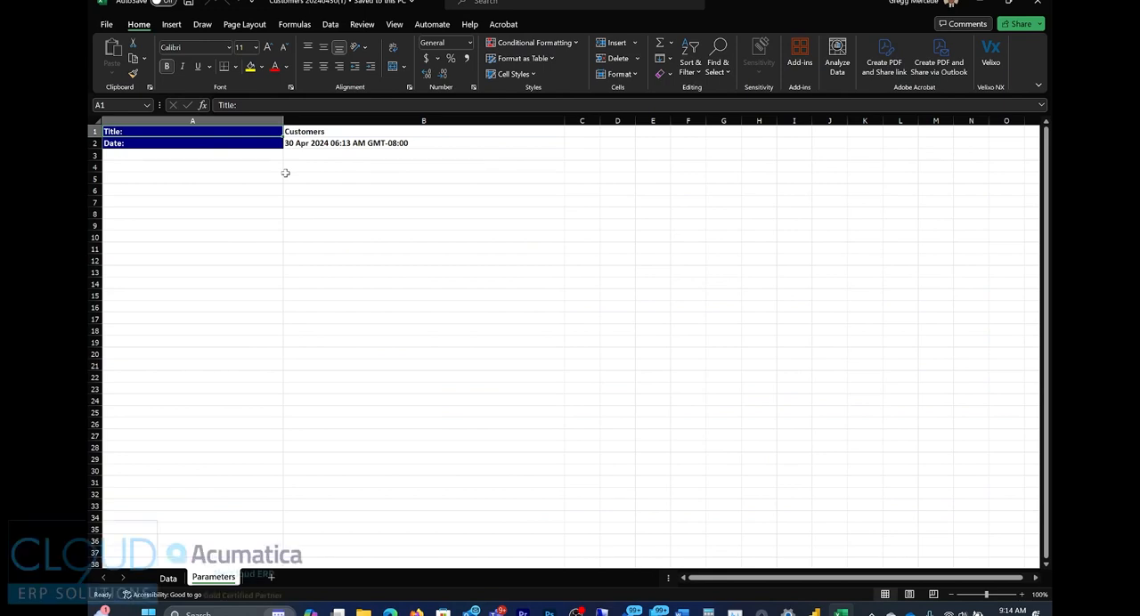
{"action": "mouse_move", "coordinate": [374, 244]}
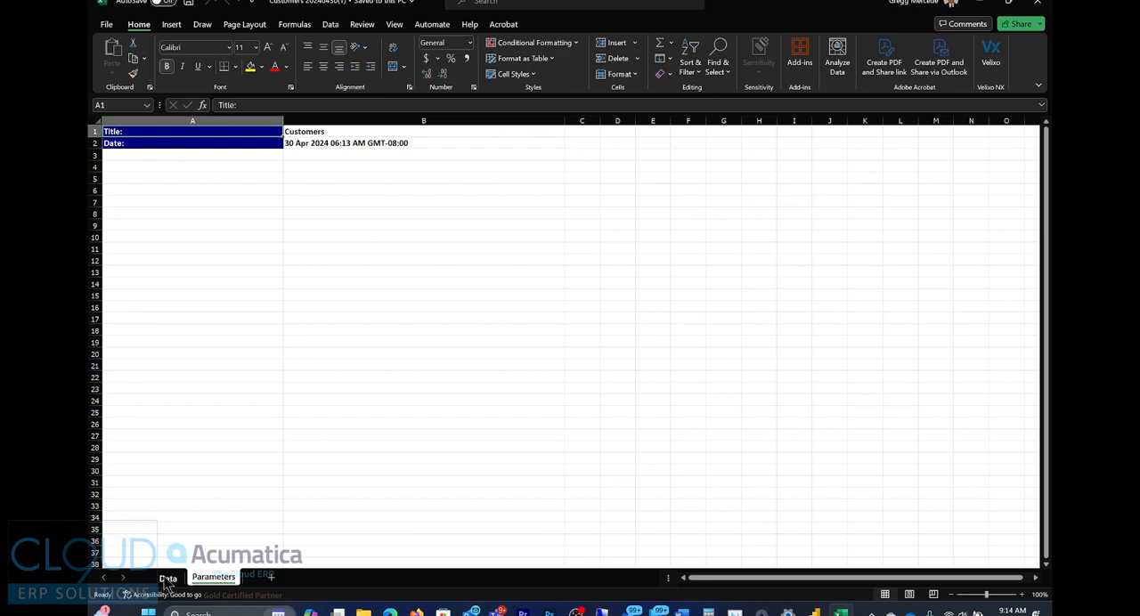
{"action": "left_click", "coordinate": [167, 577]}
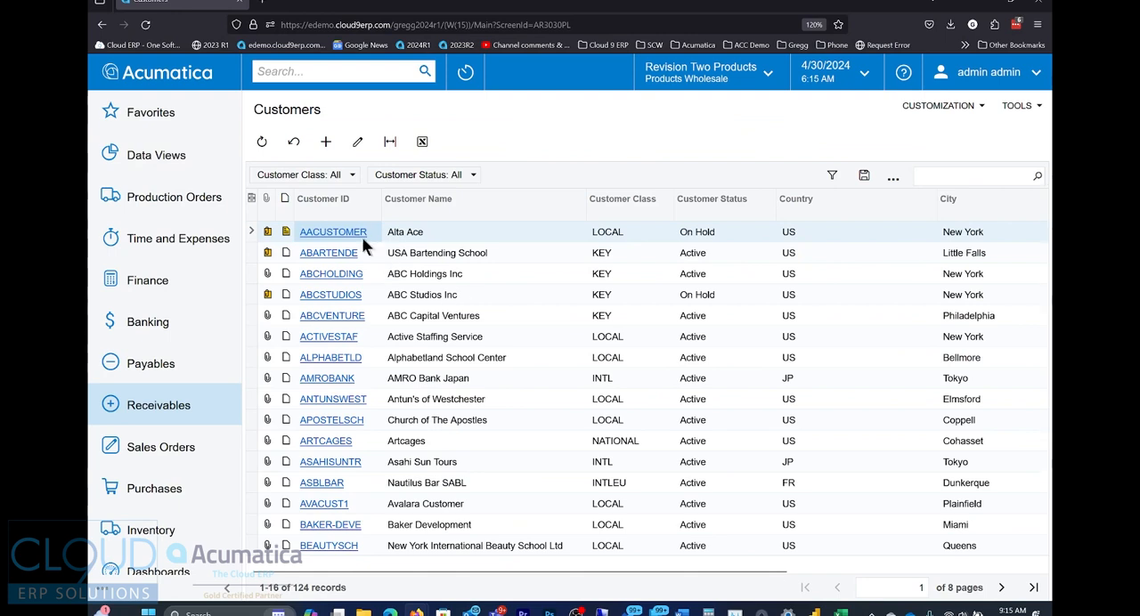
Change AACUSTOMER (Alta Ace) status from On Hold to Active and save.
{"action": "left_click", "coordinate": [325, 142]}
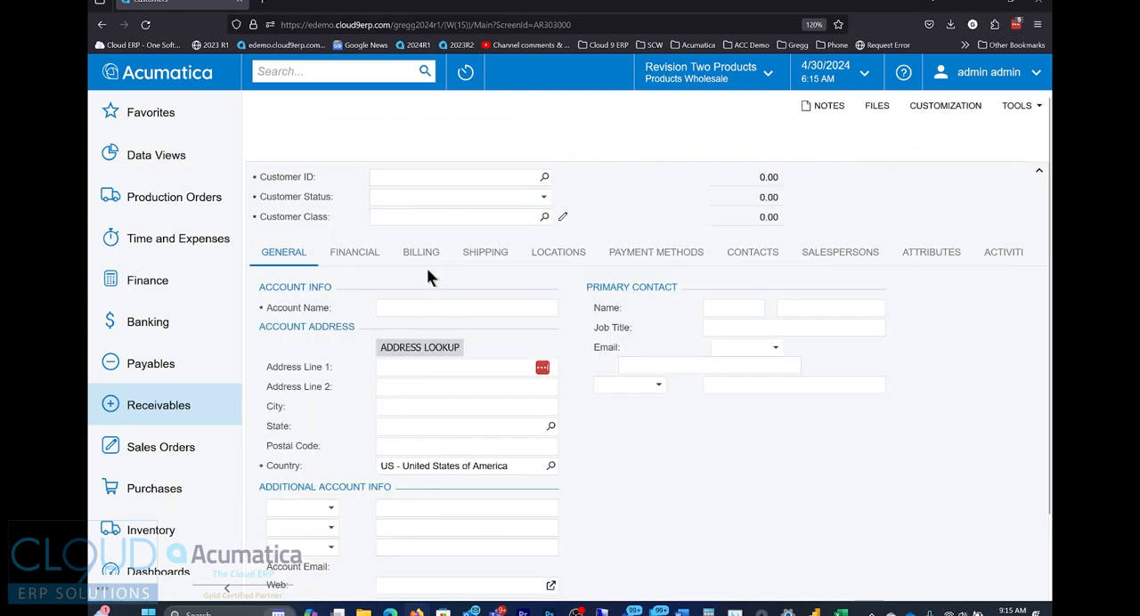
{"action": "left_click", "coordinate": [458, 177]}
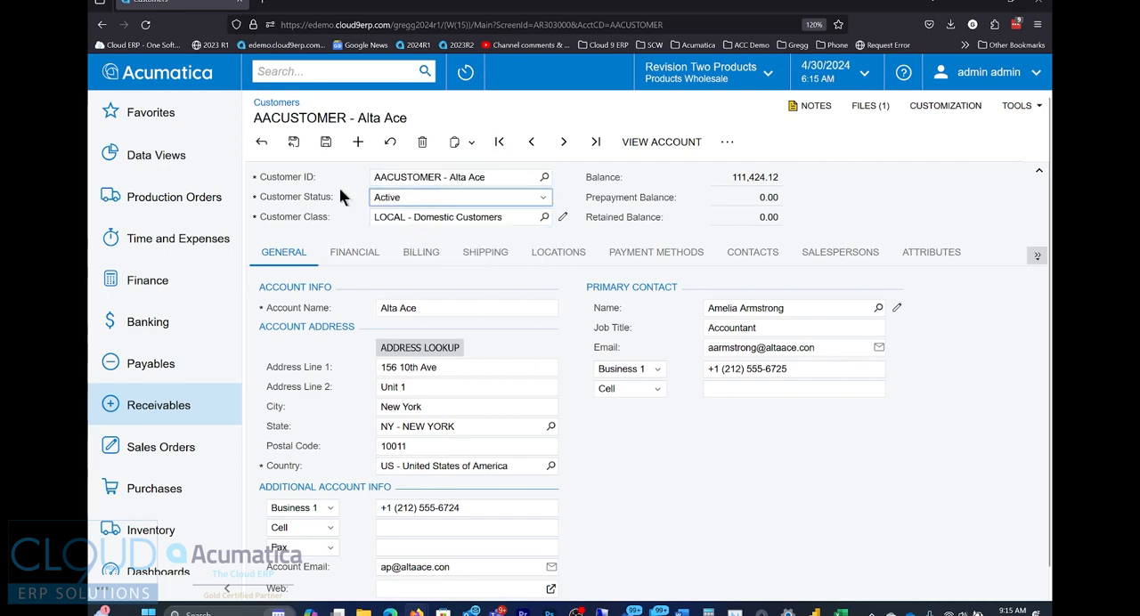
{"action": "left_click", "coordinate": [276, 102]}
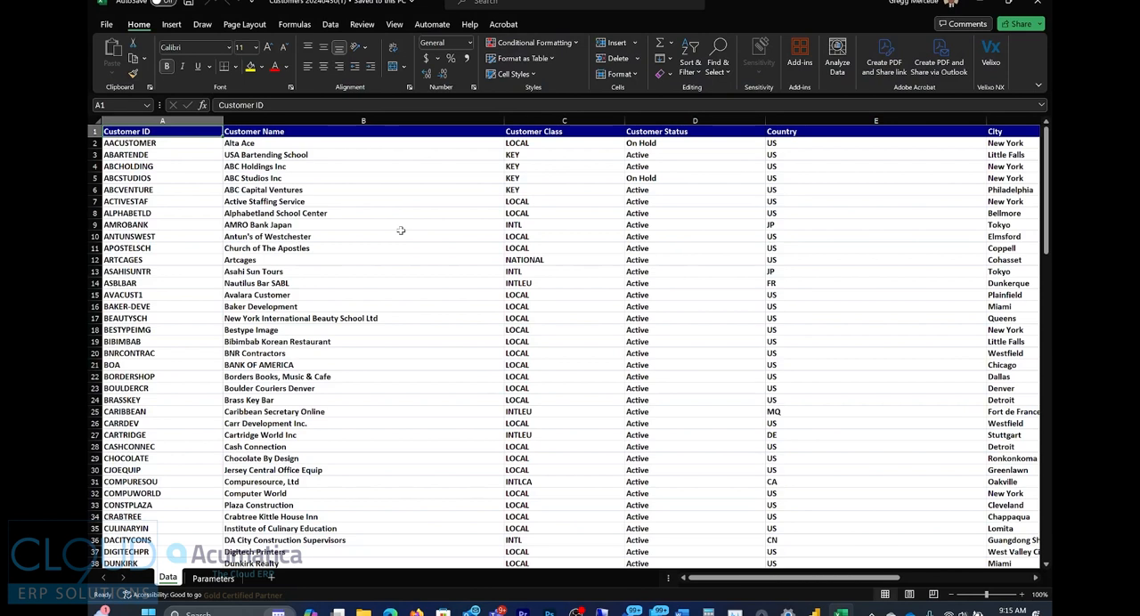
Refresh all workbook data connections, signing in with the Acumatica server credentials.
{"action": "left_click", "coordinate": [331, 24]}
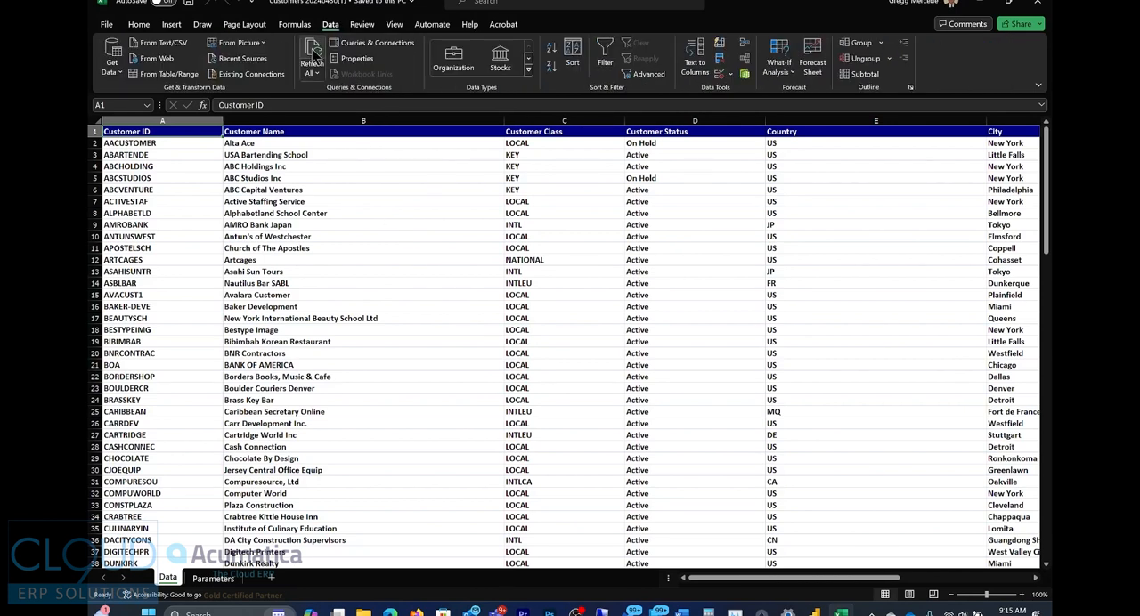
{"action": "left_click", "coordinate": [312, 54]}
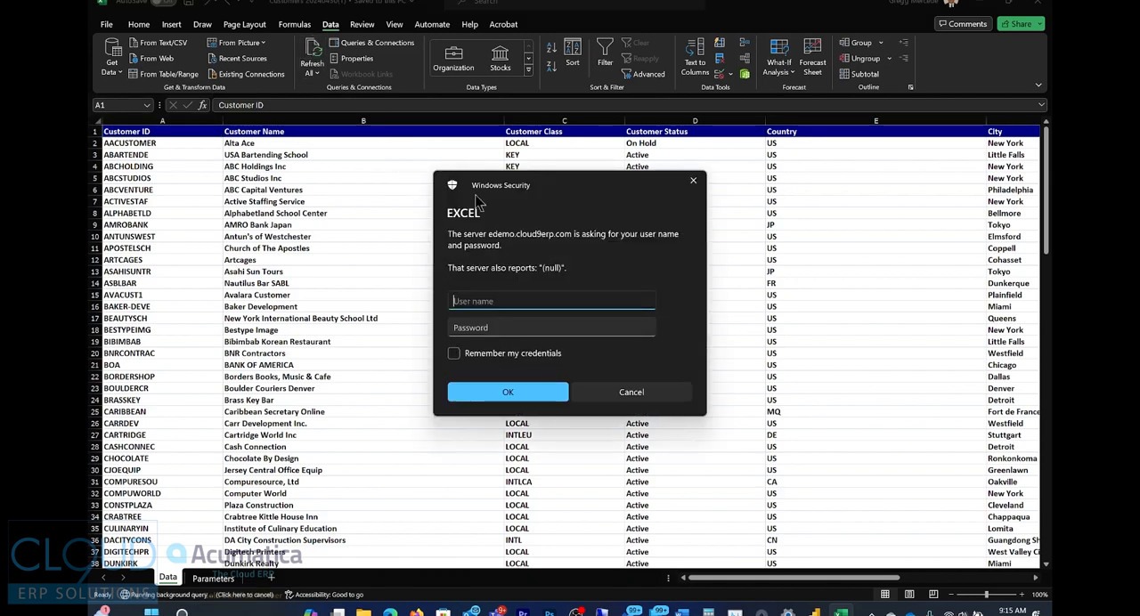
{"action": "type", "text": "admin"}
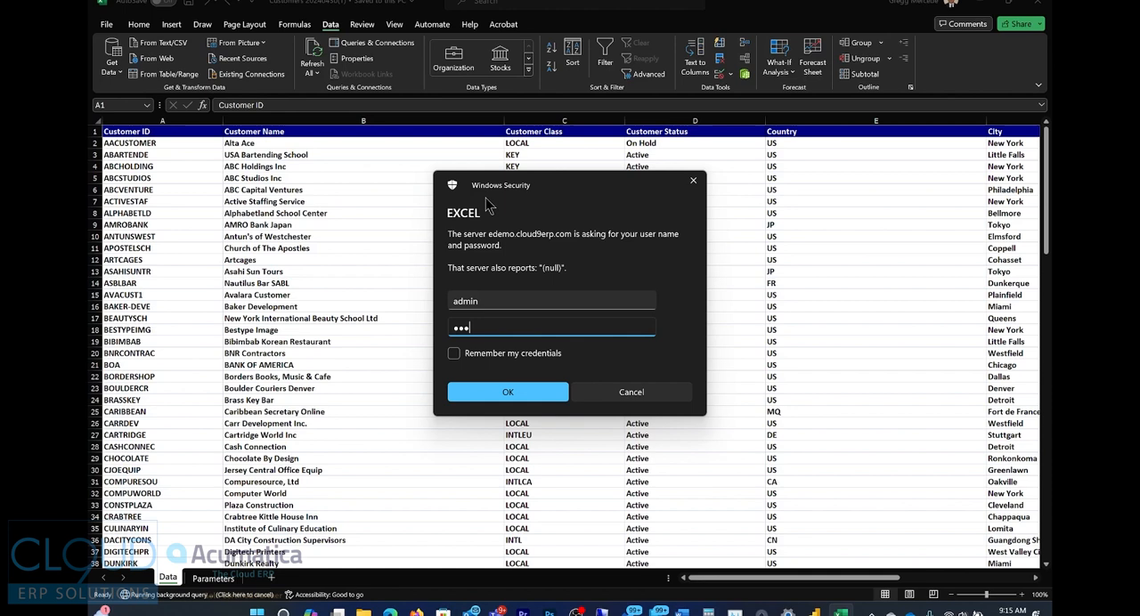
{"action": "left_click", "coordinate": [508, 392]}
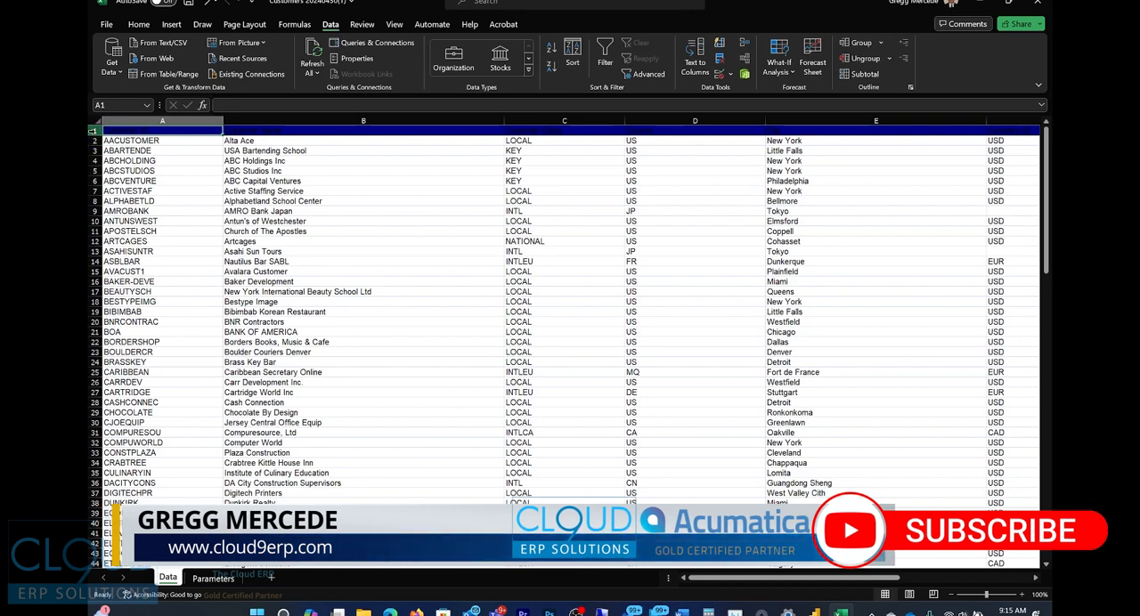
{"action": "left_click", "coordinate": [162, 130]}
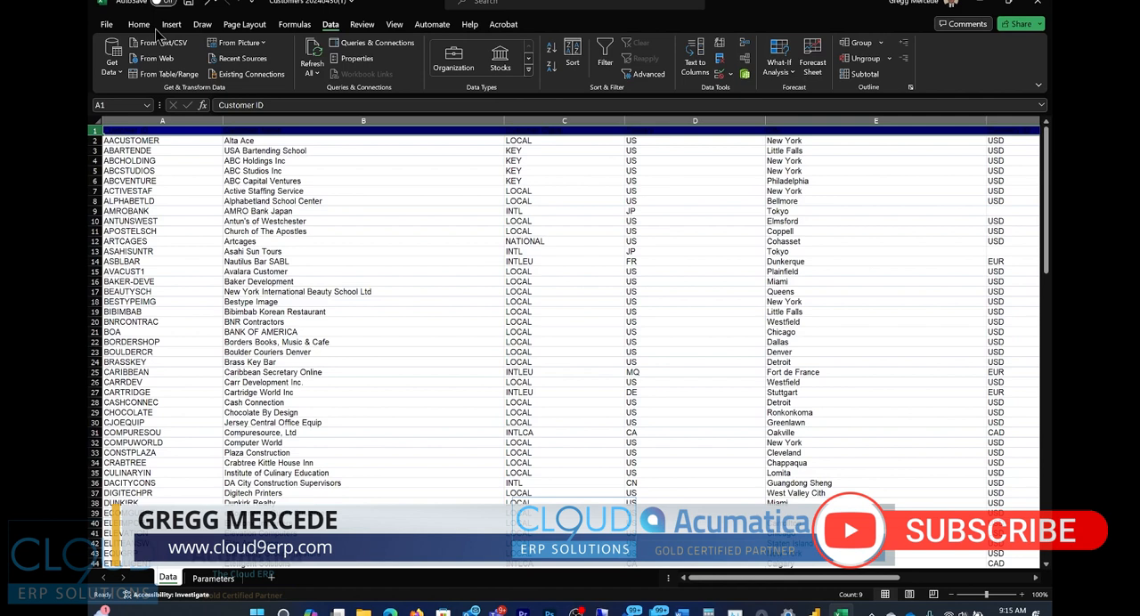
{"action": "left_click", "coordinate": [286, 67]}
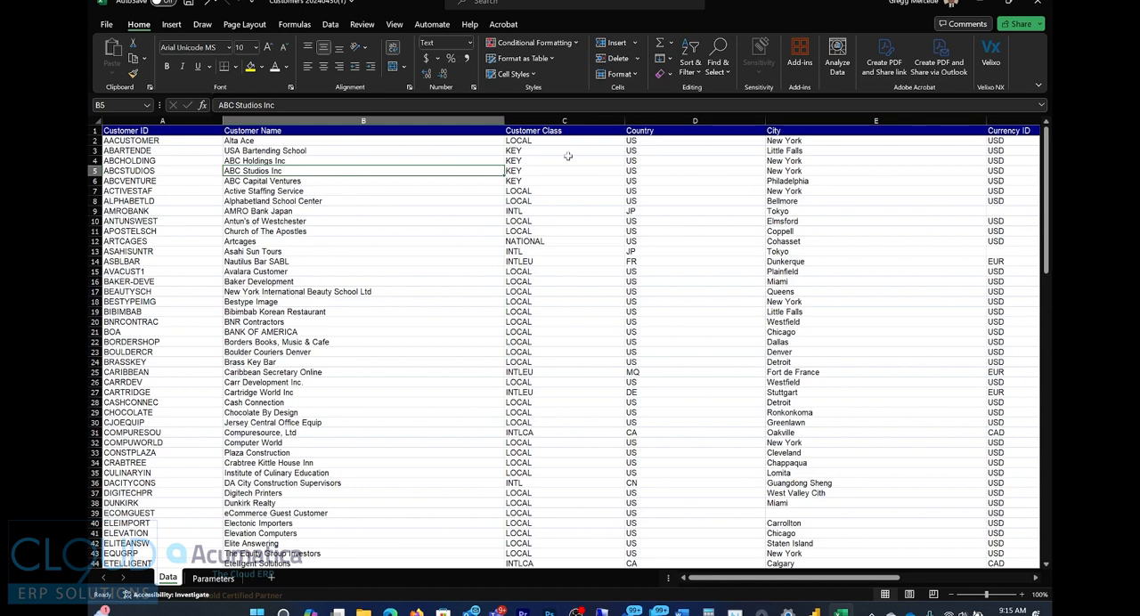
{"action": "mouse_move", "coordinate": [689, 171]}
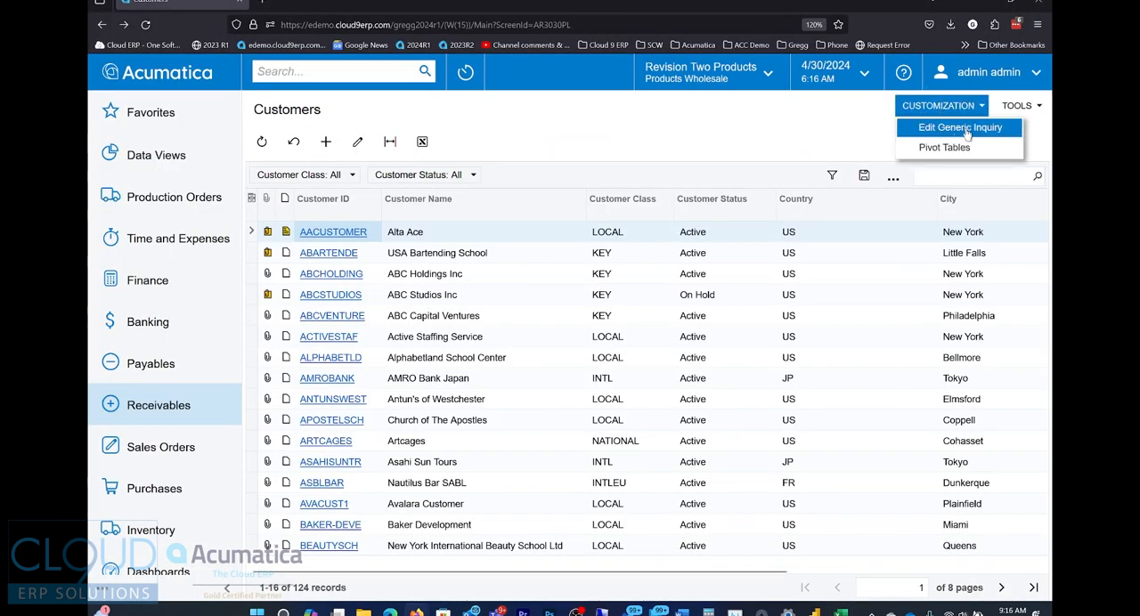
Expose the AR-Customers generic inquiry via OData, then create a blank Excel workbook.
{"action": "left_click", "coordinate": [959, 126]}
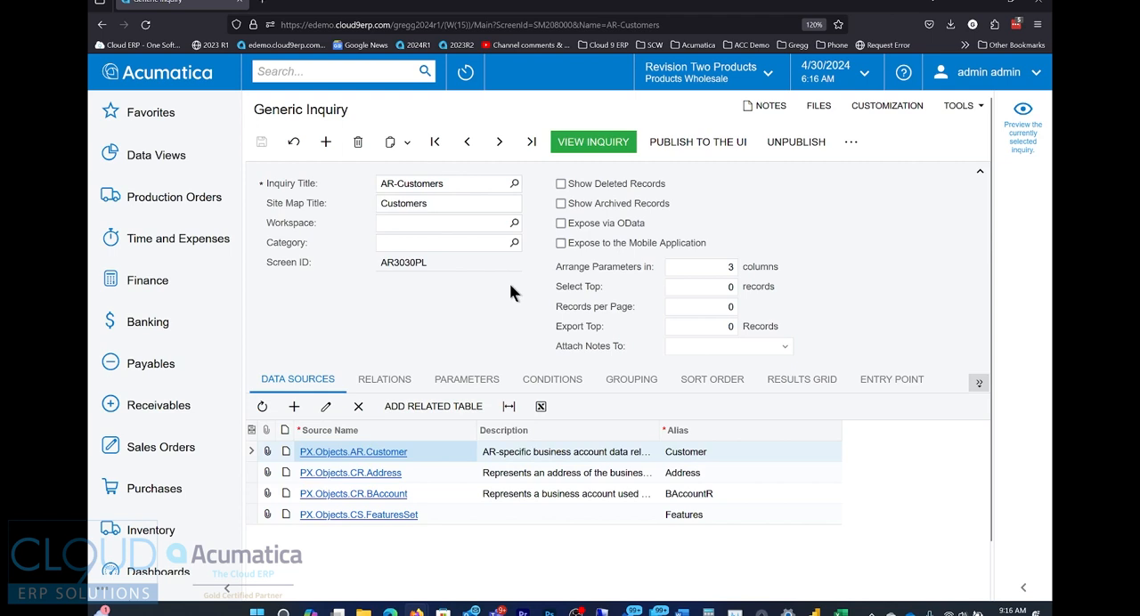
{"action": "mouse_move", "coordinate": [502, 305]}
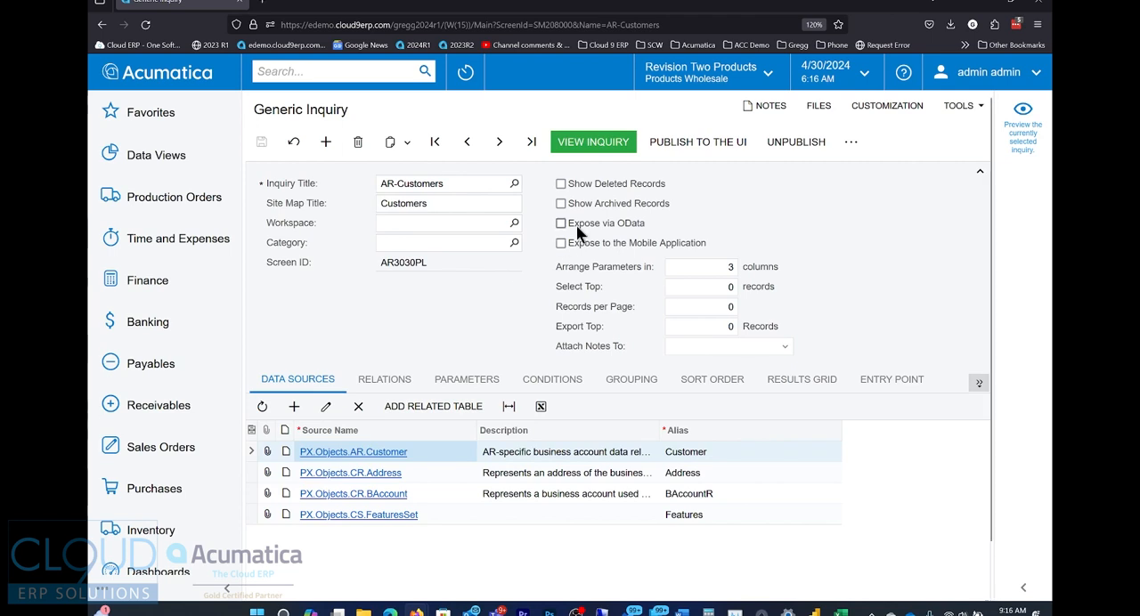
{"action": "mouse_move", "coordinate": [588, 233]}
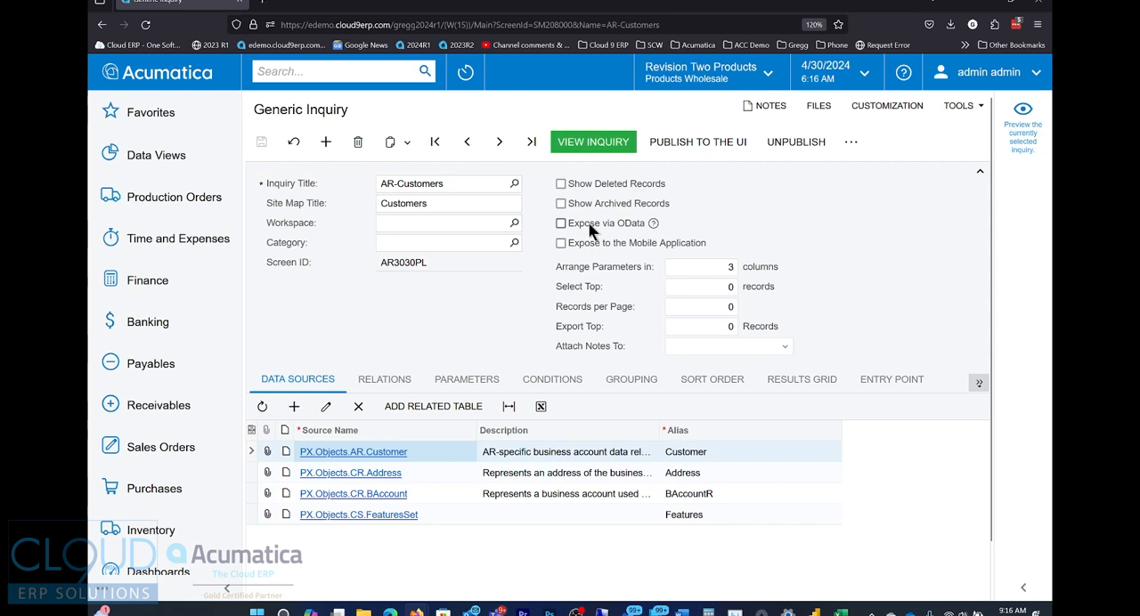
{"action": "left_click", "coordinate": [561, 223]}
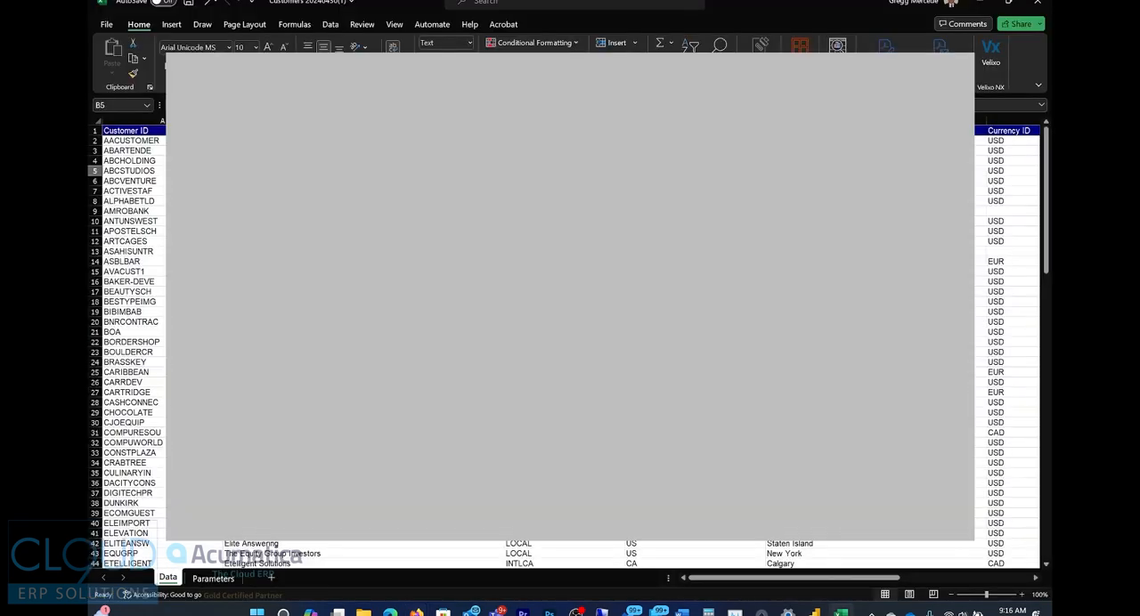
{"action": "left_click", "coordinate": [105, 24]}
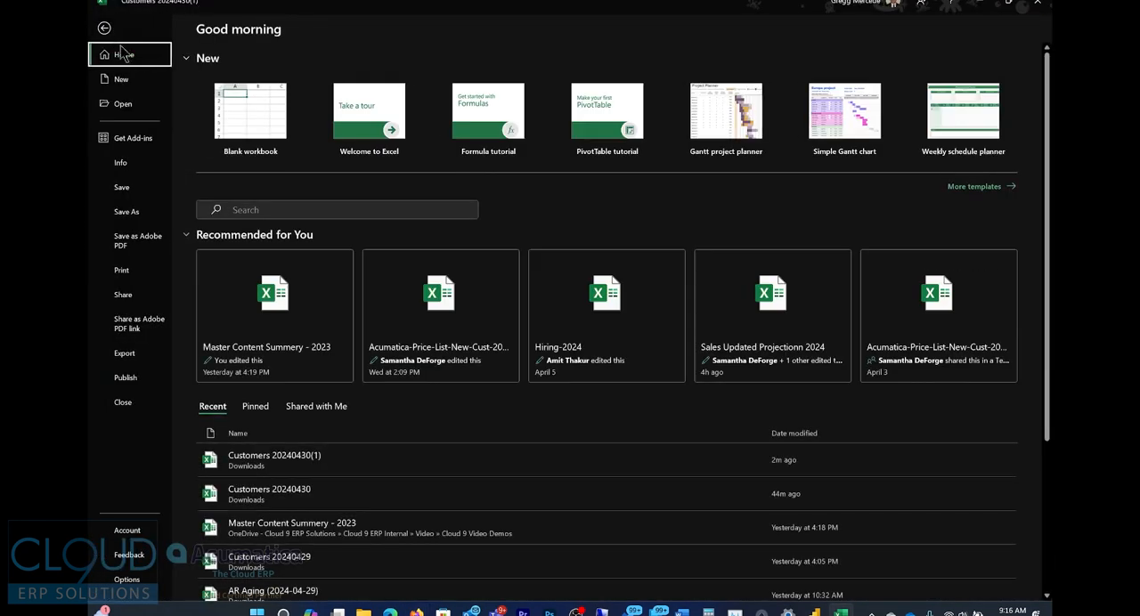
{"action": "left_click", "coordinate": [974, 187]}
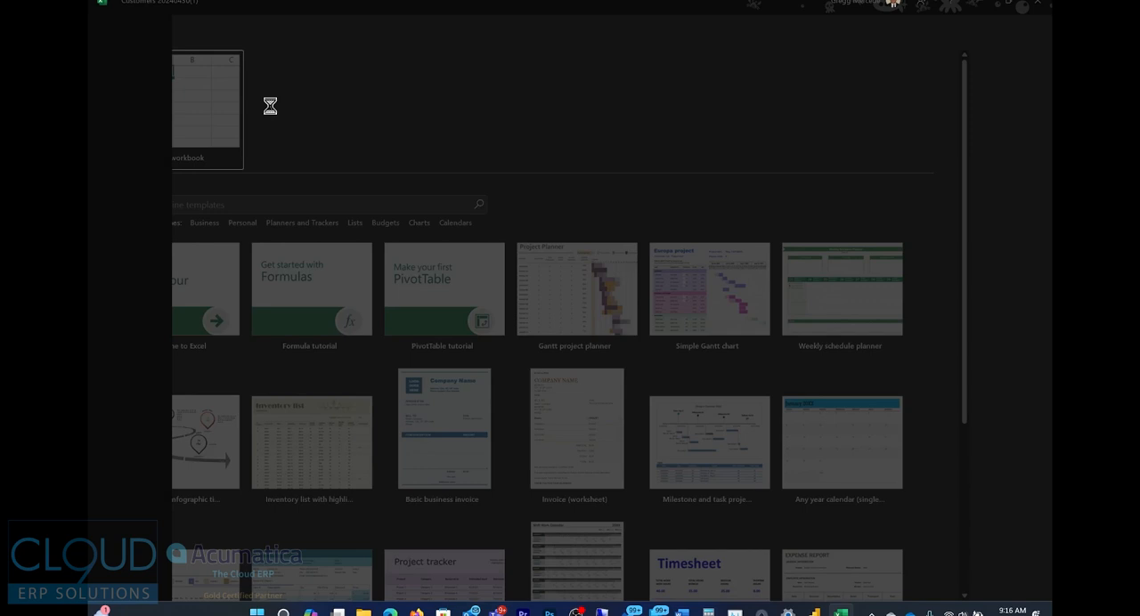
{"action": "left_click", "coordinate": [205, 107]}
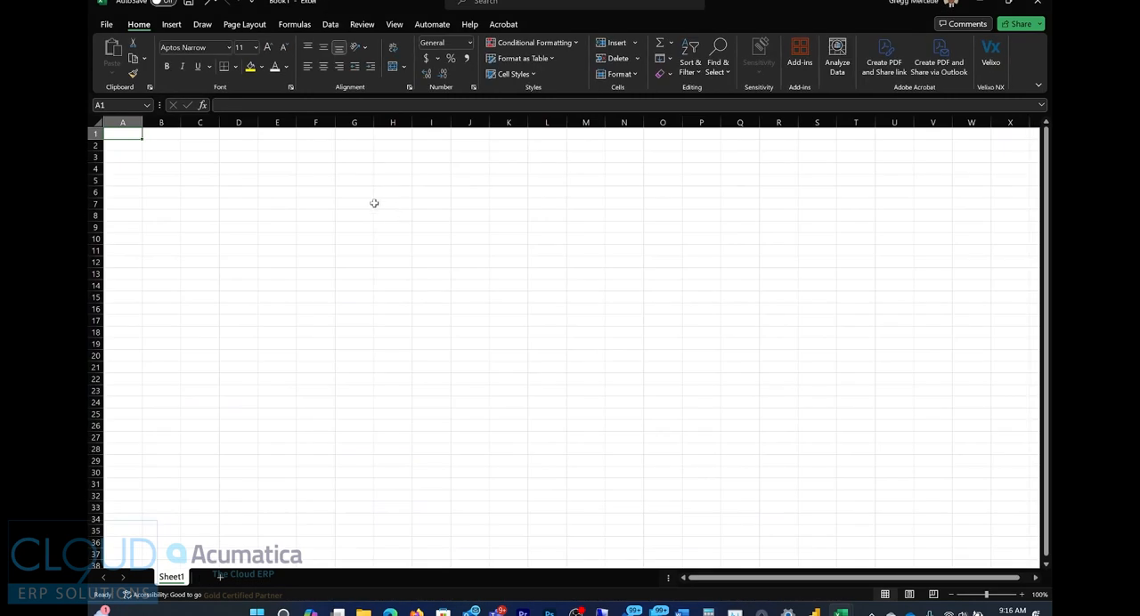
{"action": "mouse_move", "coordinate": [310, 42]}
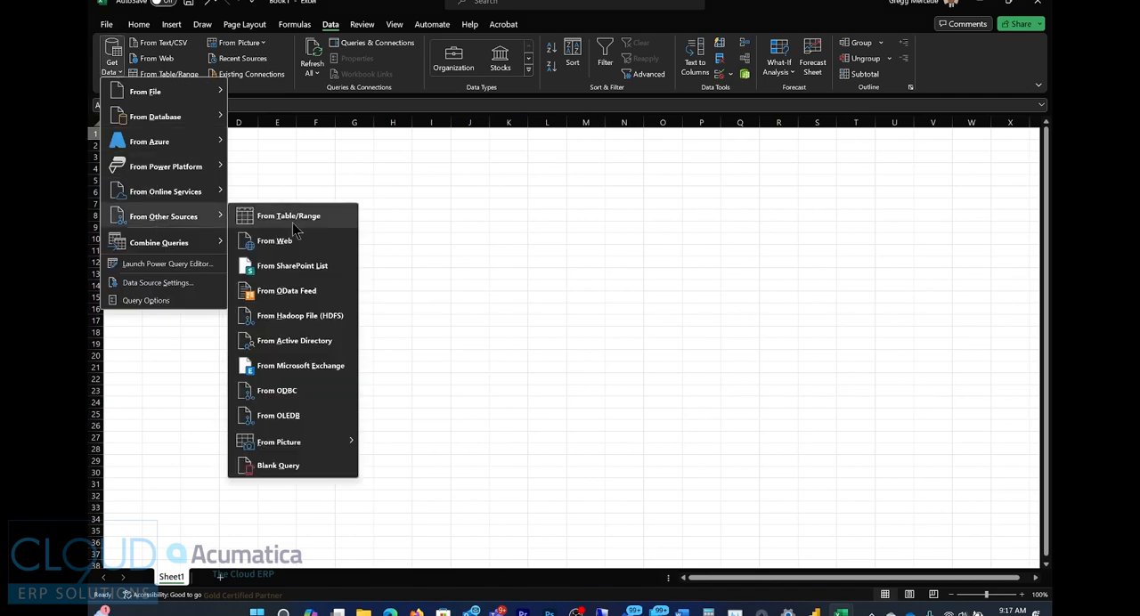
{"action": "mouse_move", "coordinate": [287, 294]}
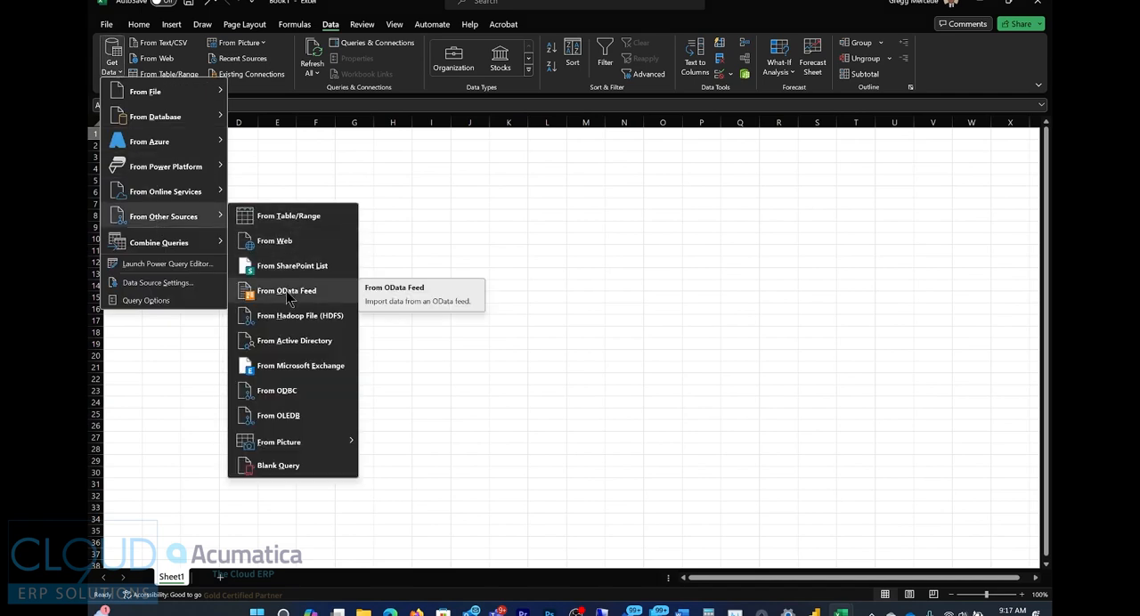
Start an OData feed import using the Acumatica instance URL with /odata appended.
{"action": "left_click", "coordinate": [287, 290]}
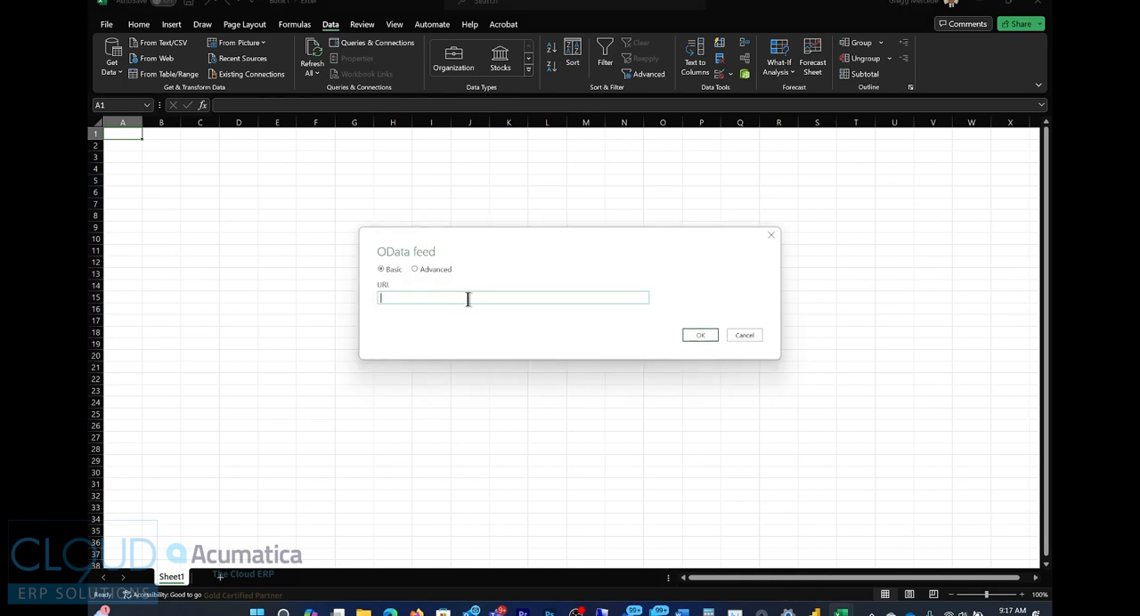
{"action": "mouse_move", "coordinate": [596, 324]}
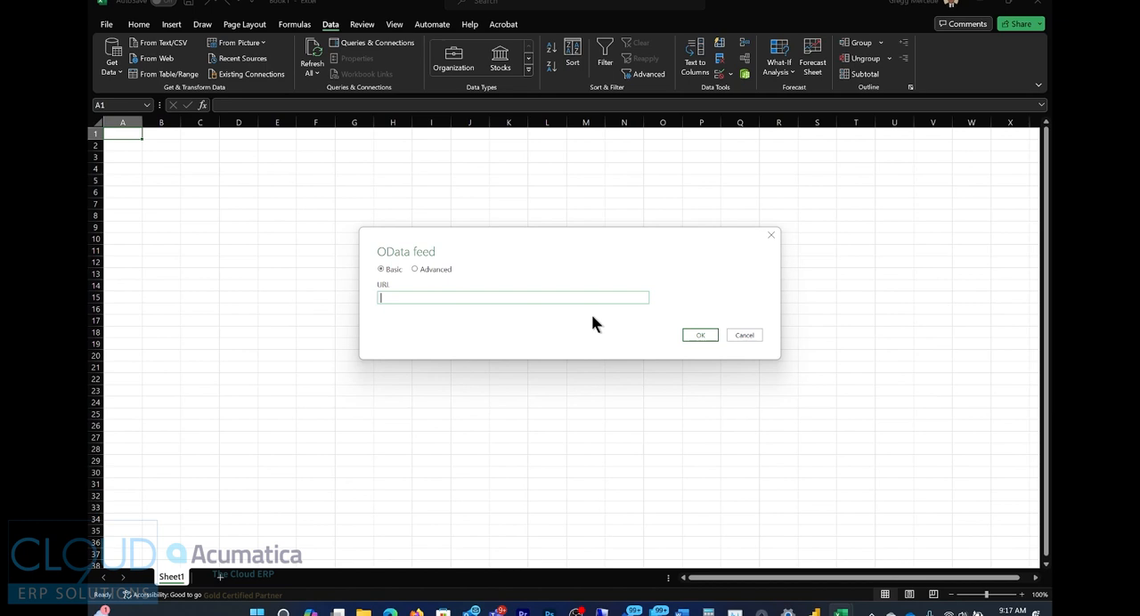
{"action": "left_click", "coordinate": [700, 335]}
{"action": "type", "text": "https://edemo.cloud9erp.com/gregg2024r1"}
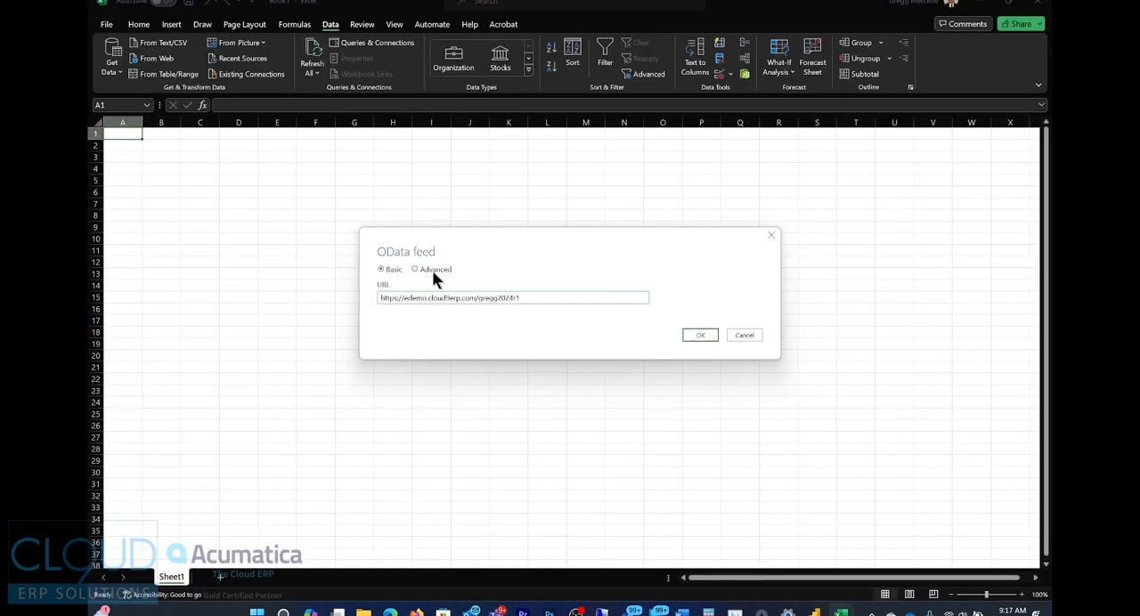
{"action": "left_click", "coordinate": [539, 297]}
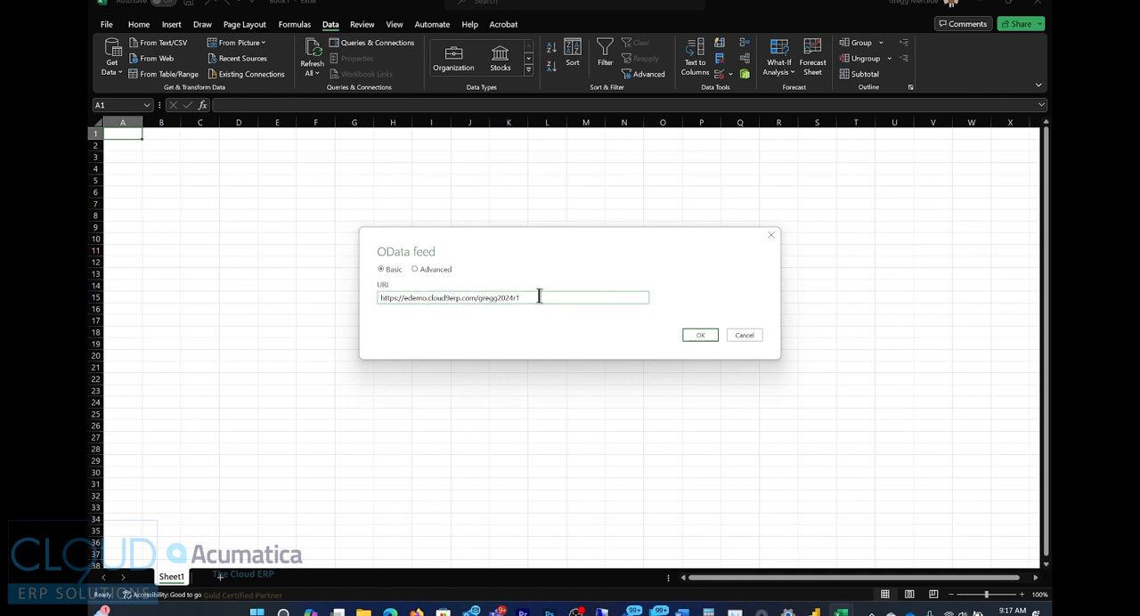
{"action": "type", "text": "/odata"}
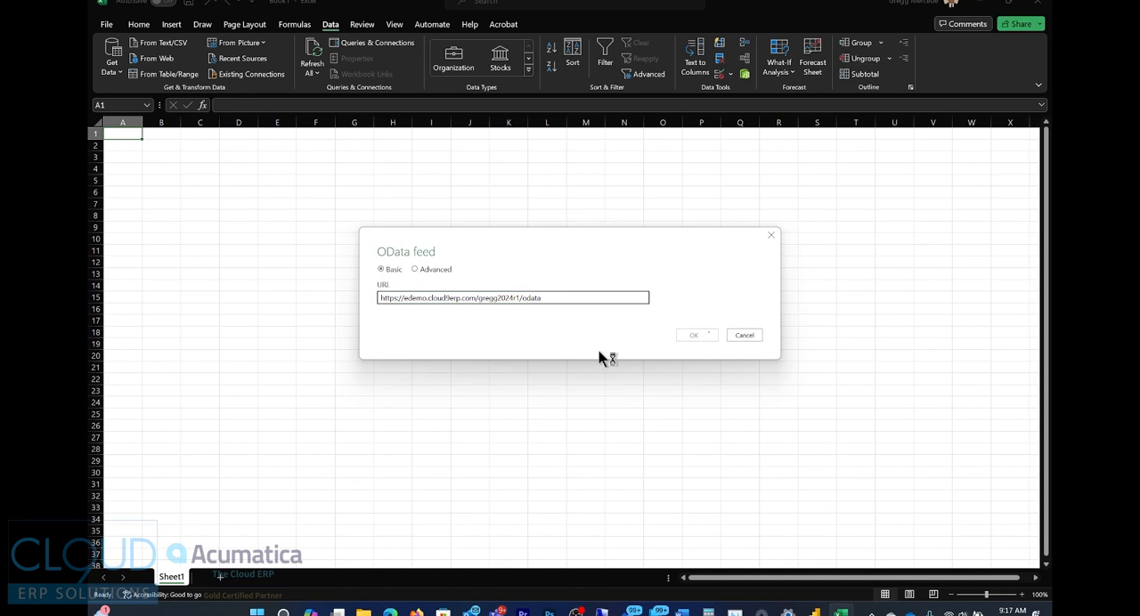
{"action": "left_click", "coordinate": [693, 335]}
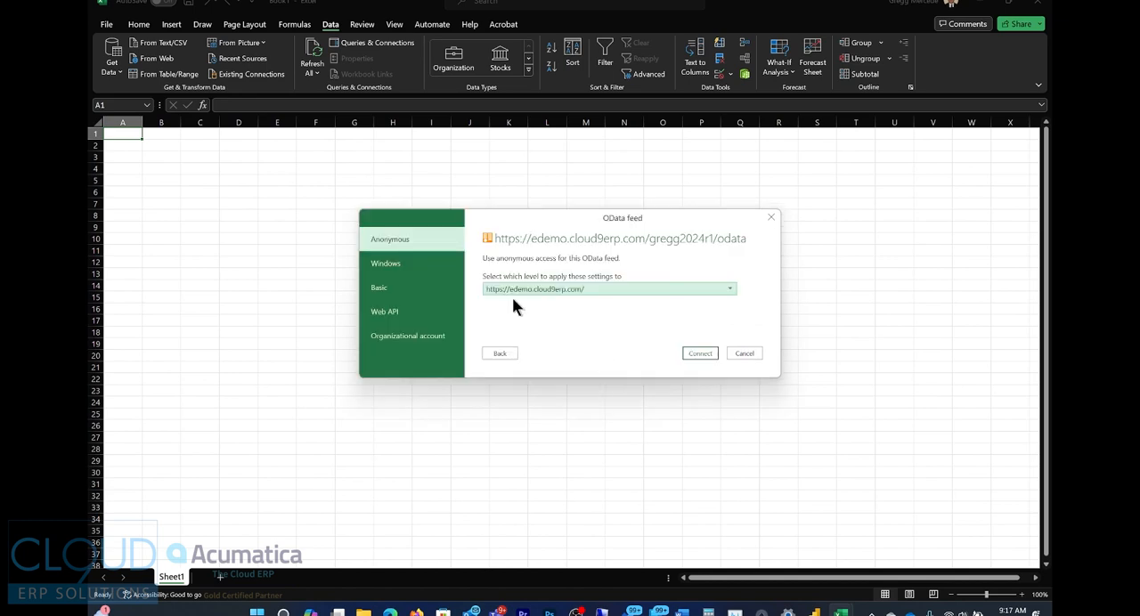
Connect to the OData feed with Basic authentication as user admin.
{"action": "left_click", "coordinate": [379, 287]}
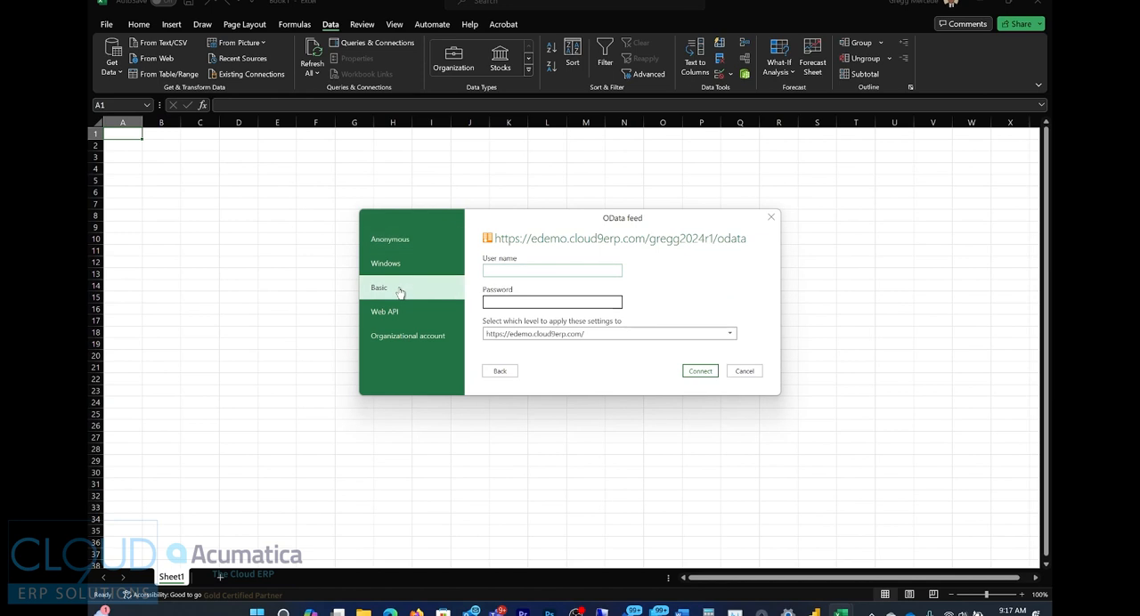
{"action": "type", "text": "admin"}
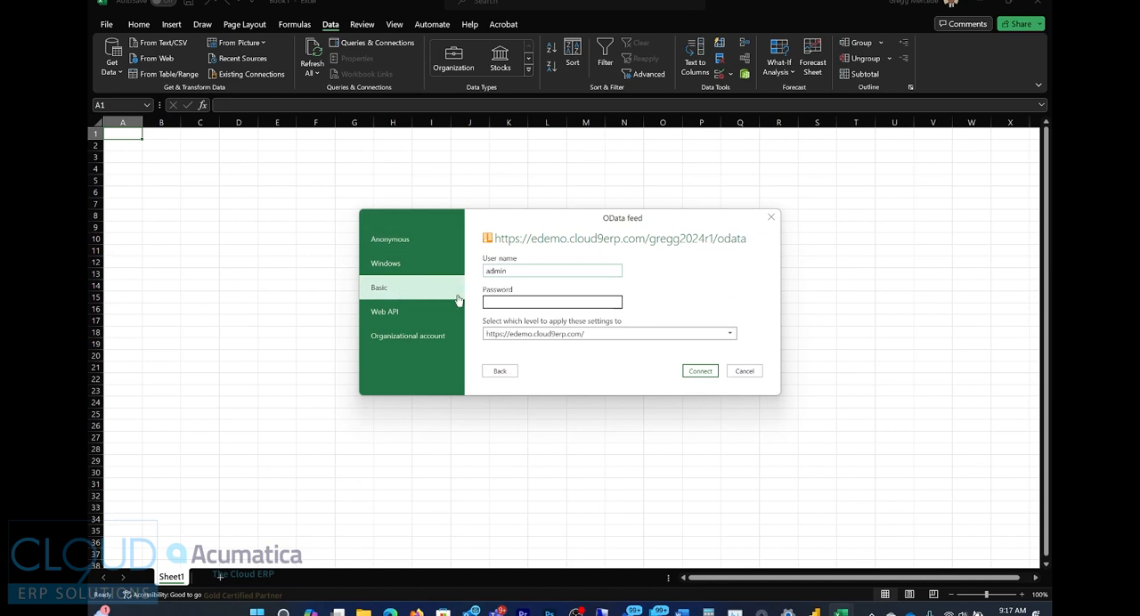
{"action": "type", "text": "@"}
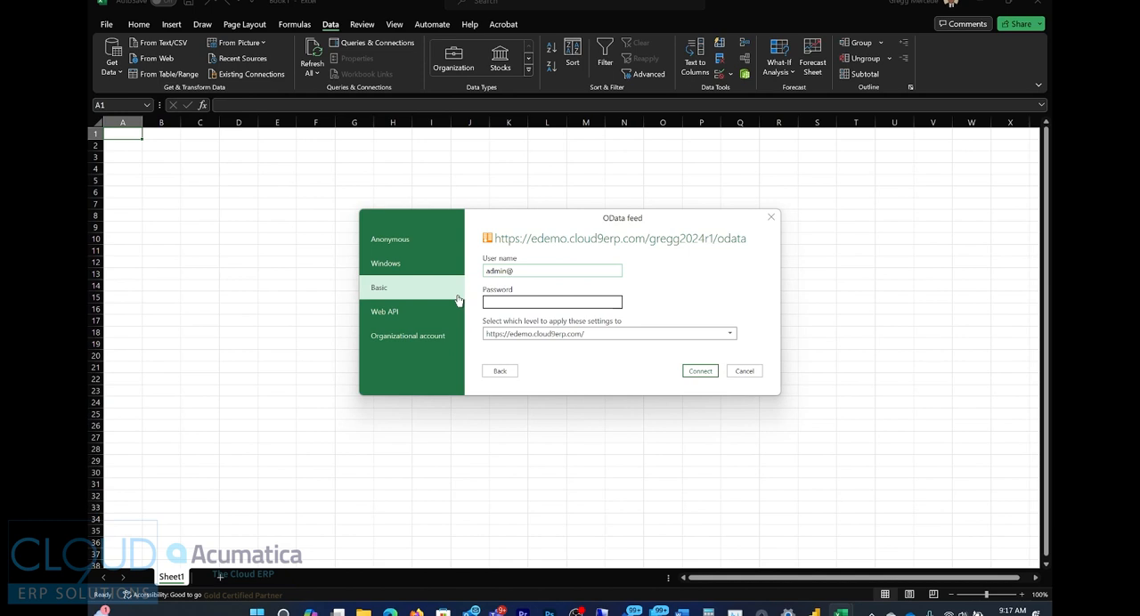
{"action": "key", "text": "Backspace"}
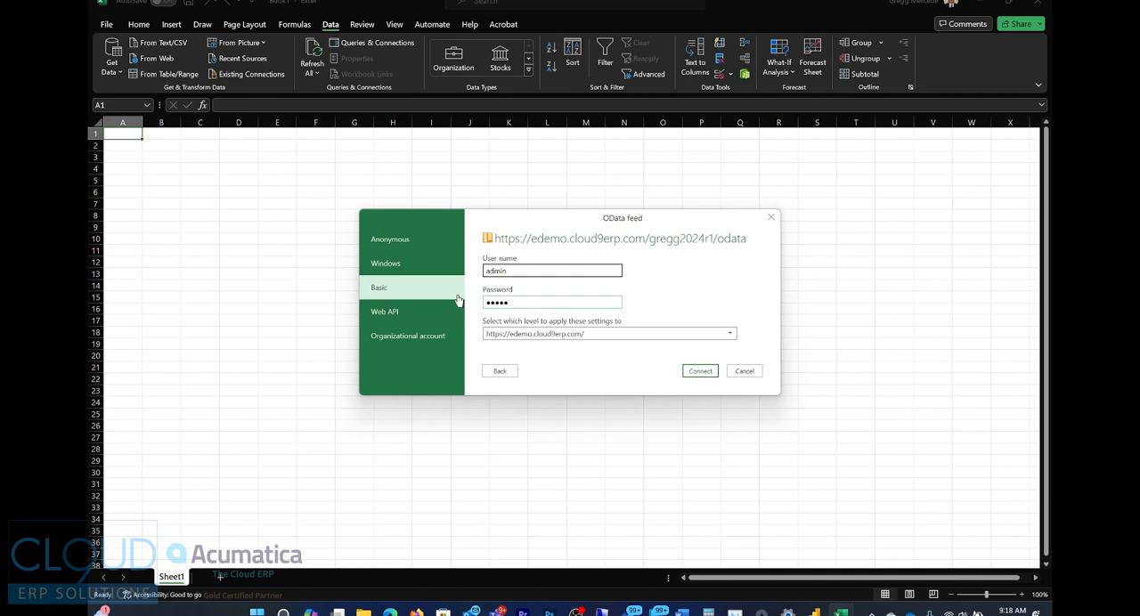
{"action": "left_click", "coordinate": [700, 371]}
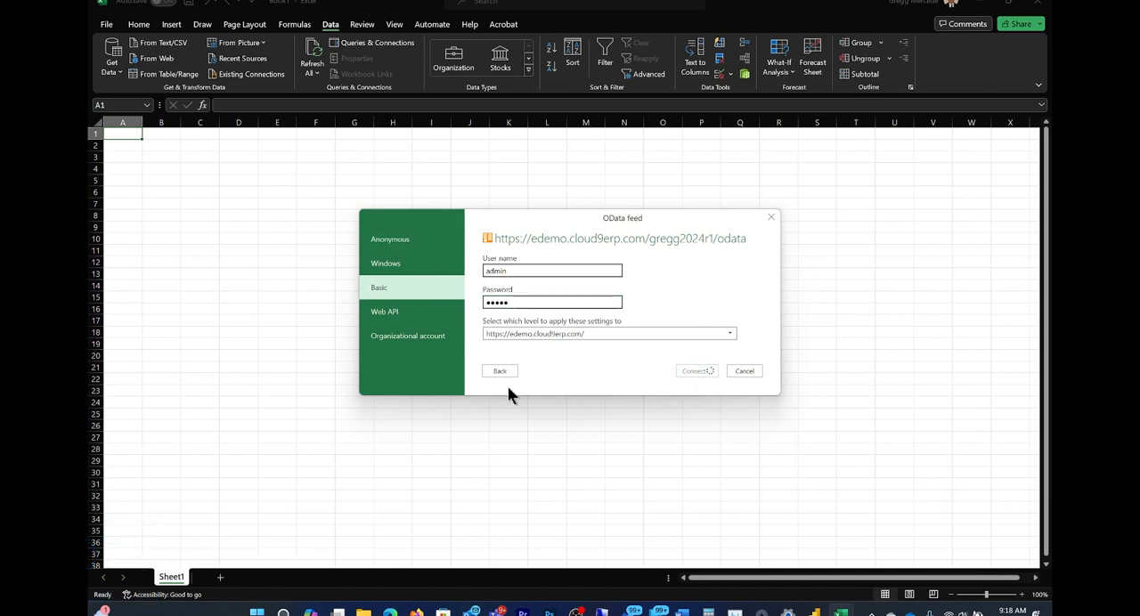
{"action": "left_click", "coordinate": [696, 371]}
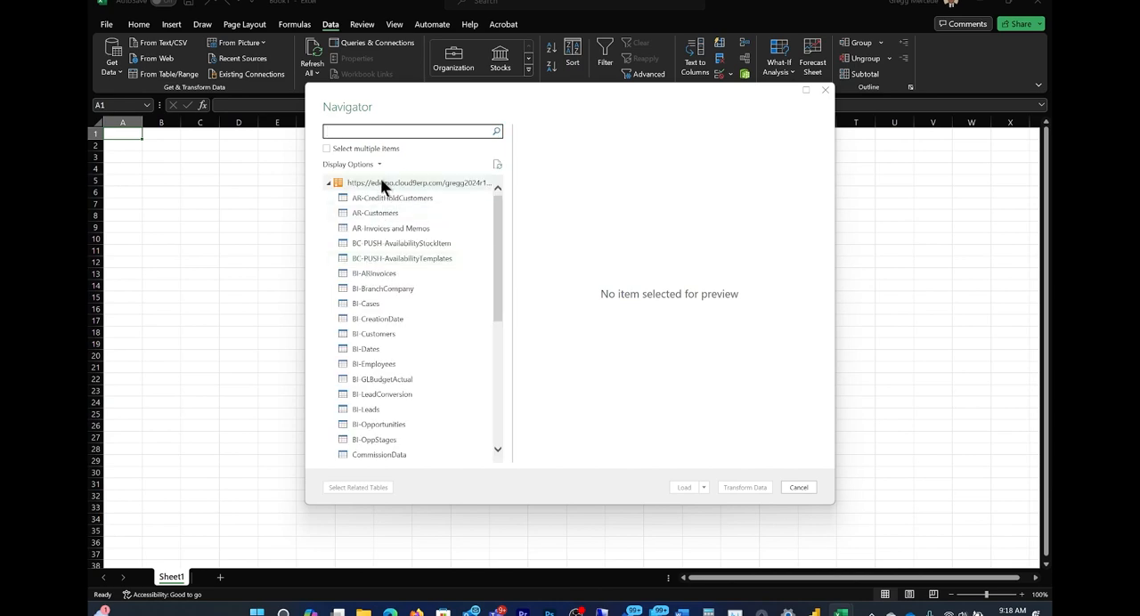
{"action": "mouse_move", "coordinate": [373, 439]}
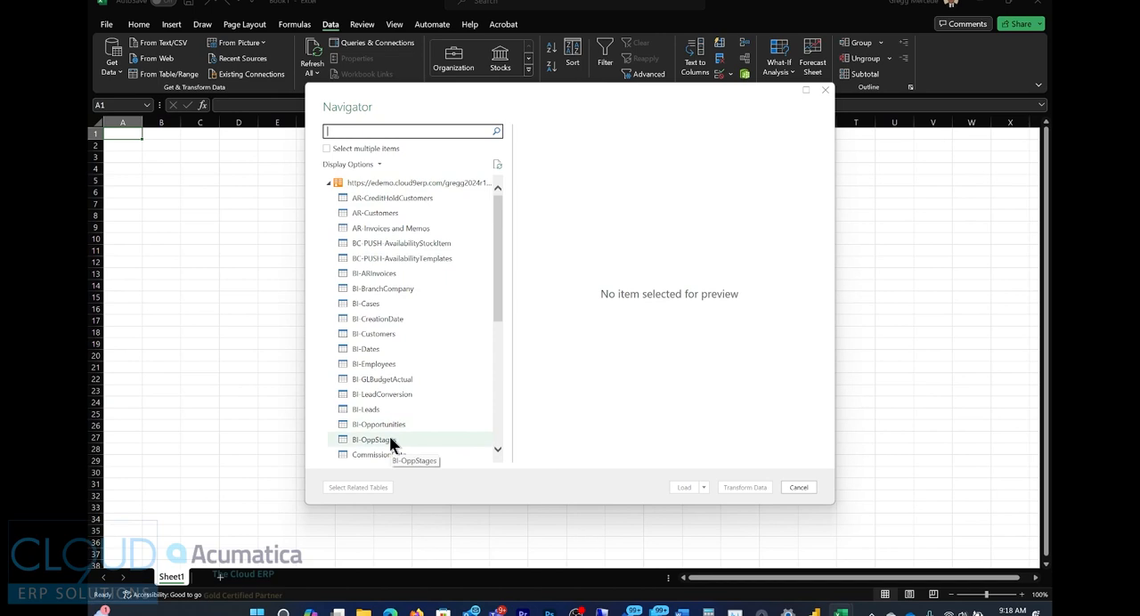
Preview AR-Customers in Navigator and load its 124 rows as a table.
{"action": "left_click", "coordinate": [375, 213]}
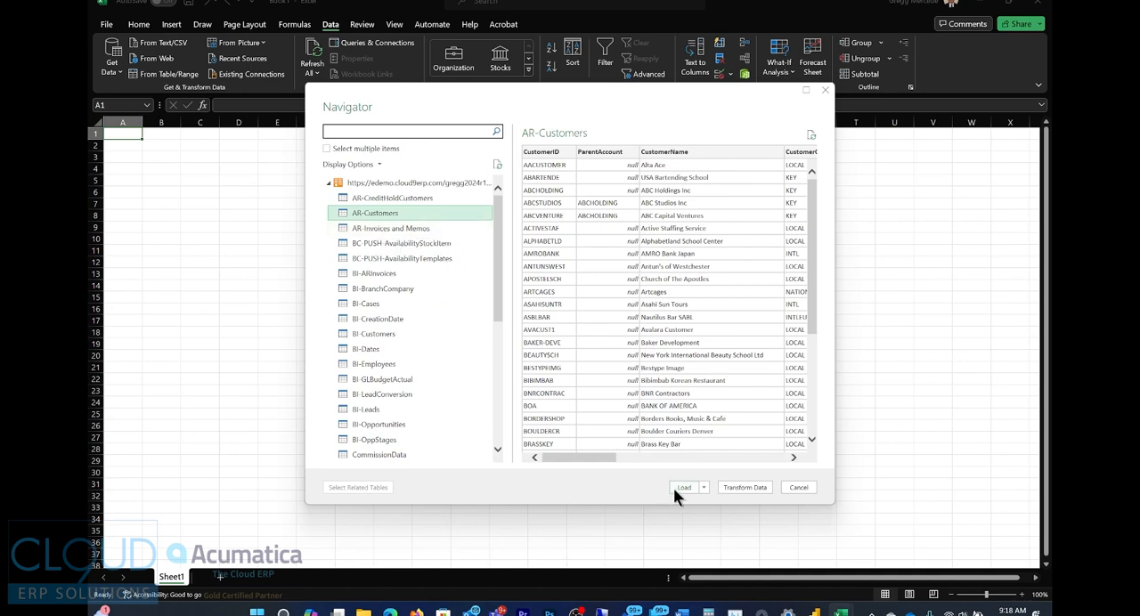
{"action": "left_click", "coordinate": [684, 488]}
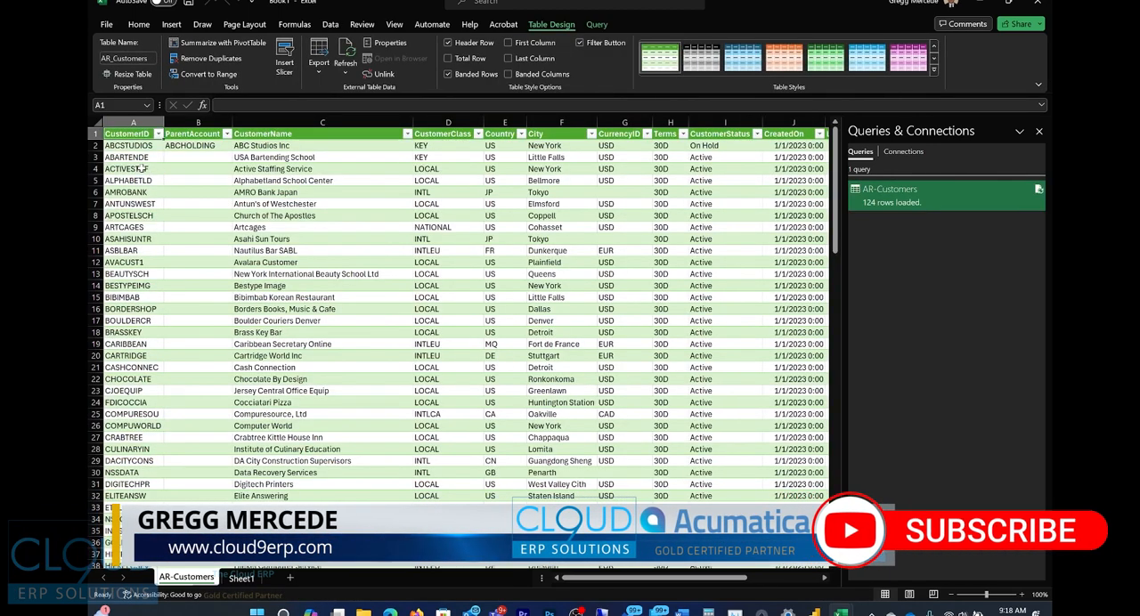
{"action": "mouse_move", "coordinate": [307, 231]}
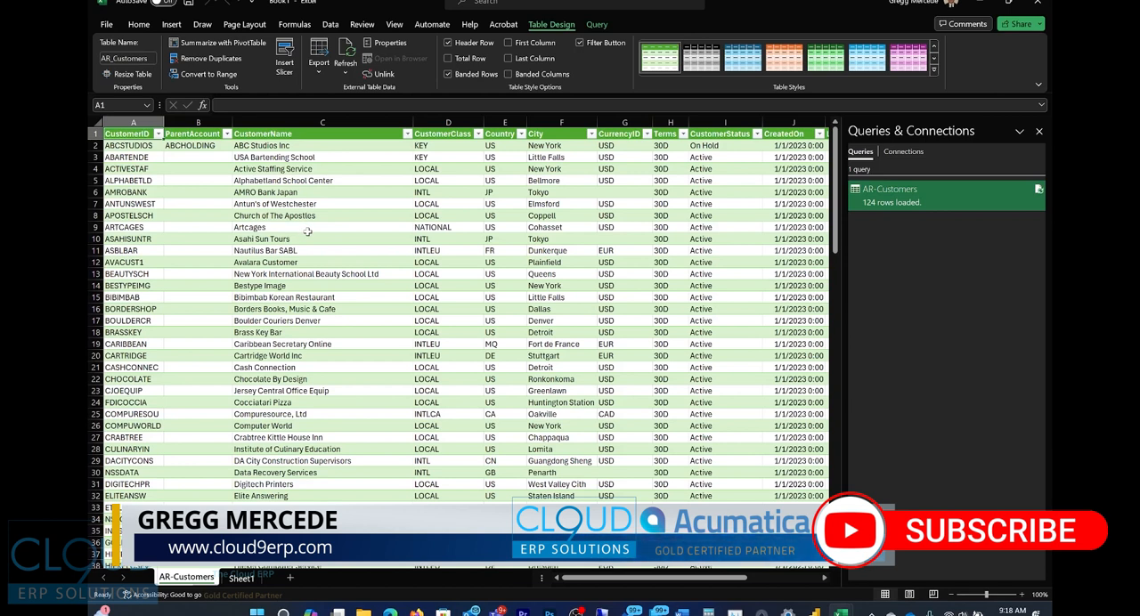
{"action": "left_click", "coordinate": [505, 203]}
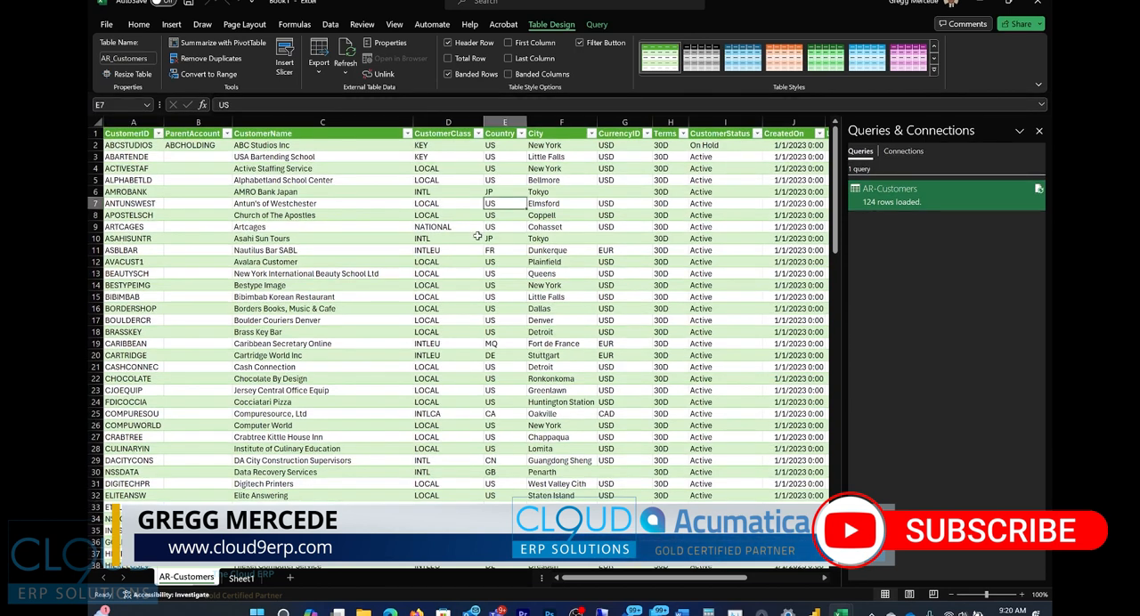
{"action": "left_click", "coordinate": [891, 188]}
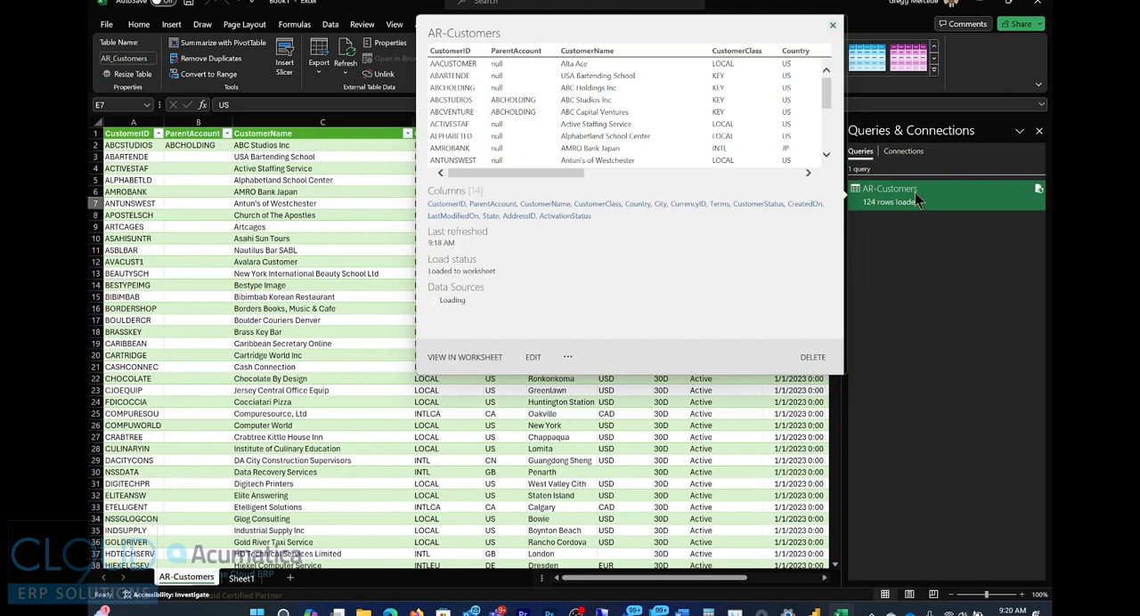
{"action": "left_click", "coordinate": [832, 25]}
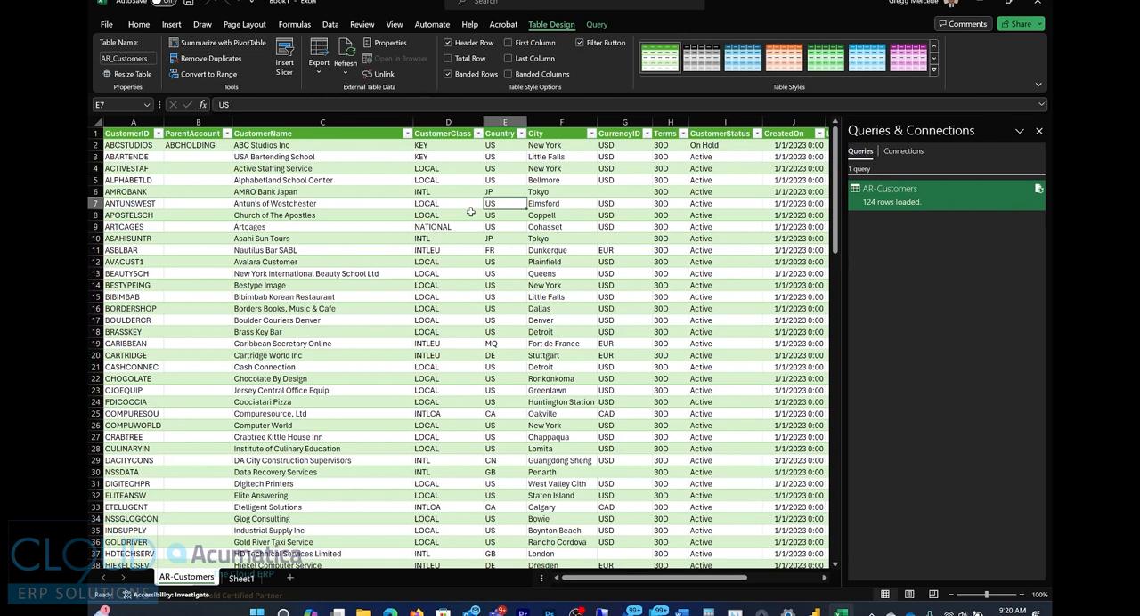
{"action": "left_click", "coordinate": [322, 144]}
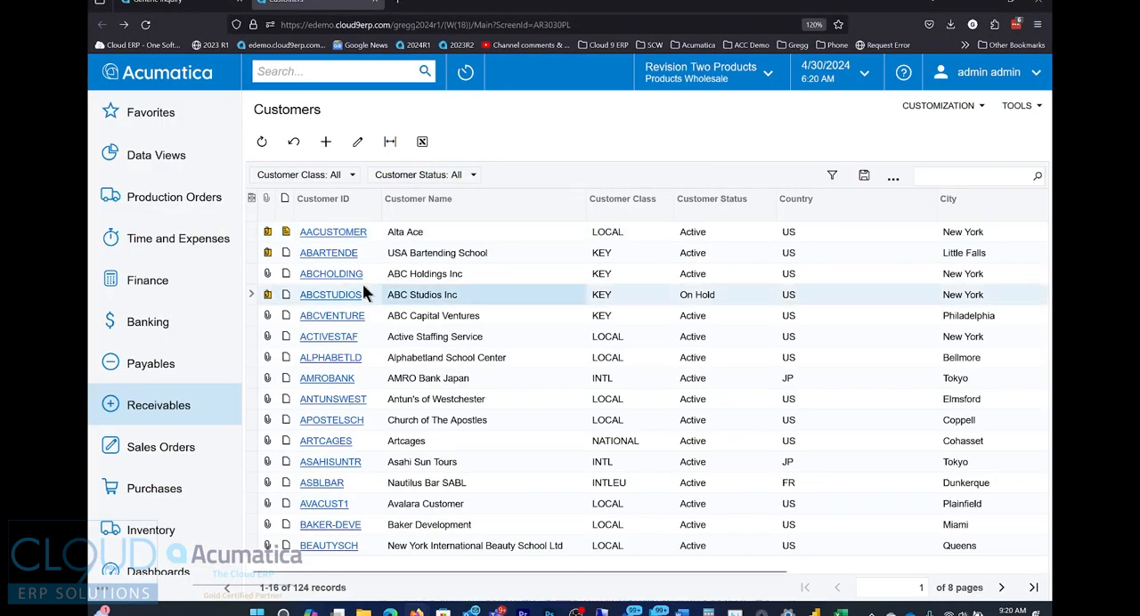
Open customer ABCSTUDIOS and set its Customer Status to Active.
{"action": "left_click", "coordinate": [325, 142]}
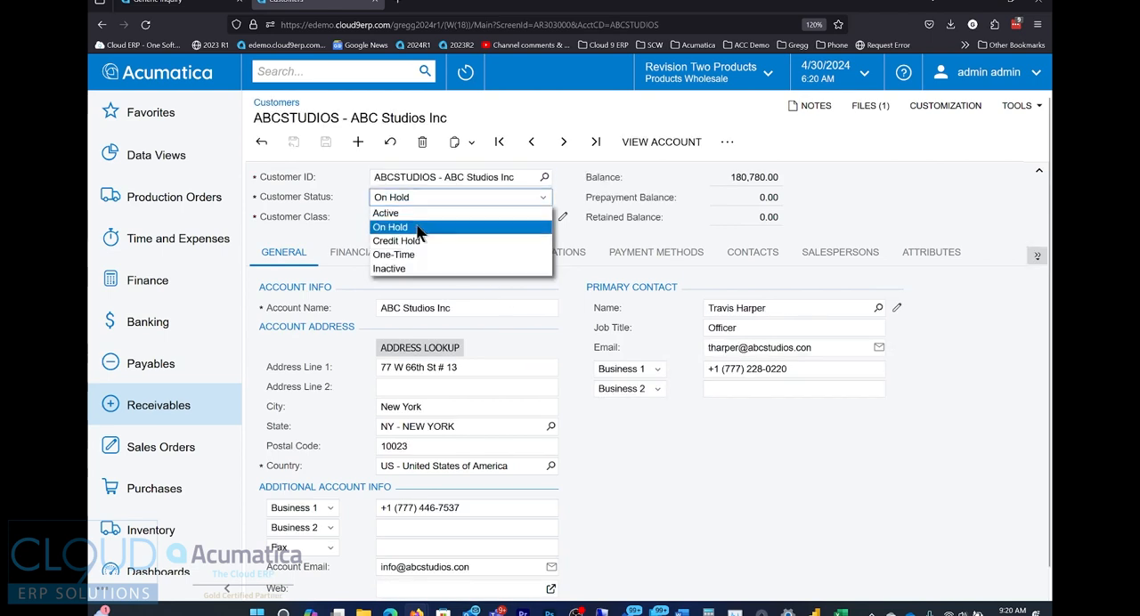
{"action": "left_click", "coordinate": [385, 212]}
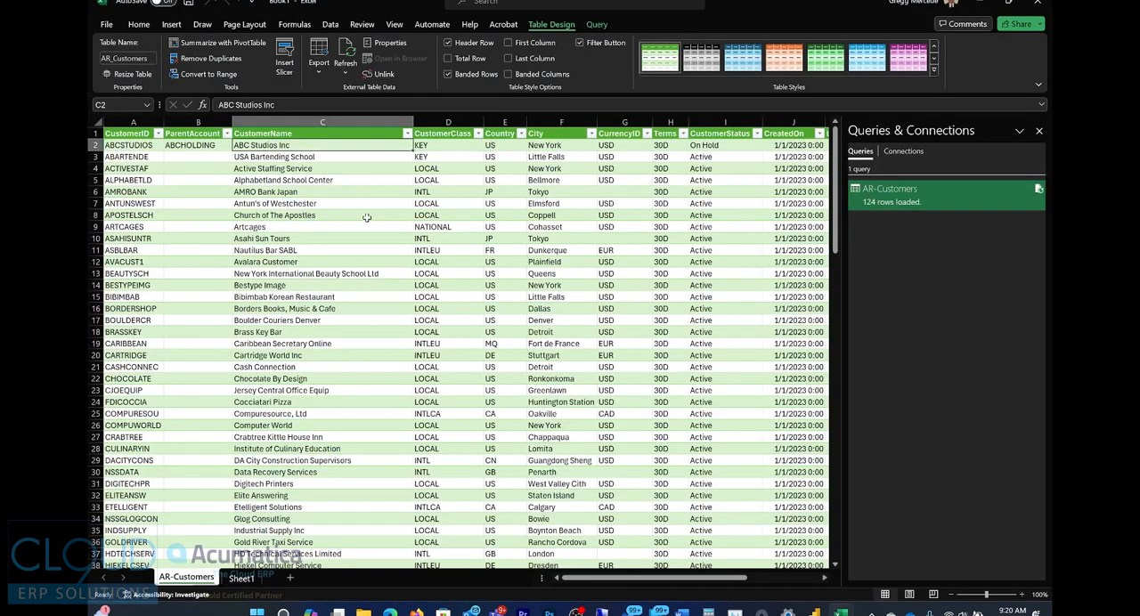
Refresh all data so the AR-Customers table shows ABC Studios Inc as Active.
{"action": "left_click", "coordinate": [330, 24]}
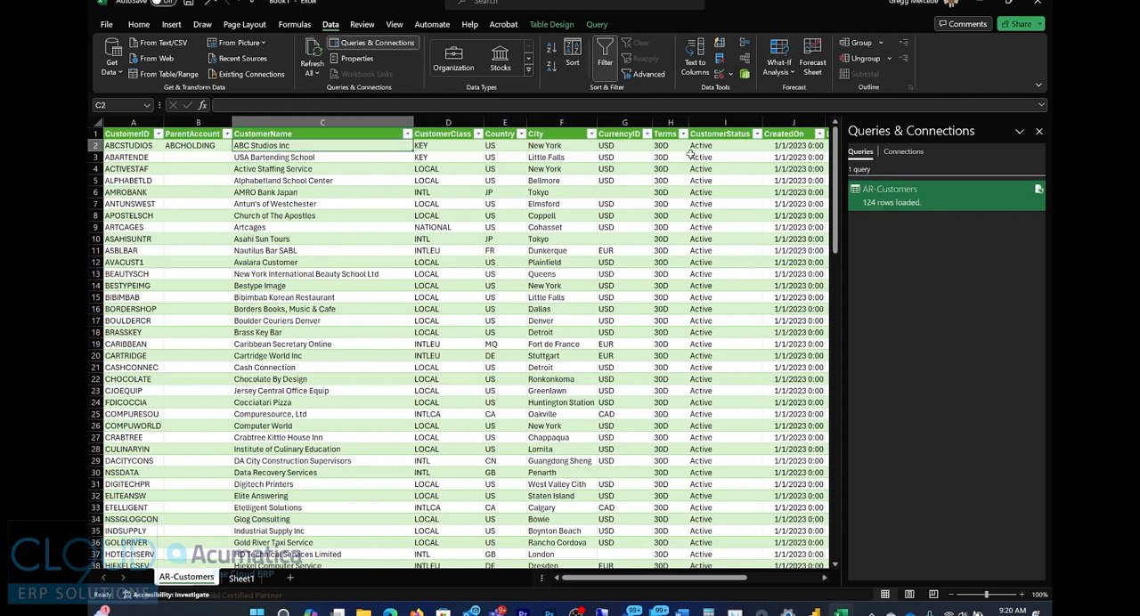
{"action": "left_click", "coordinate": [724, 168]}
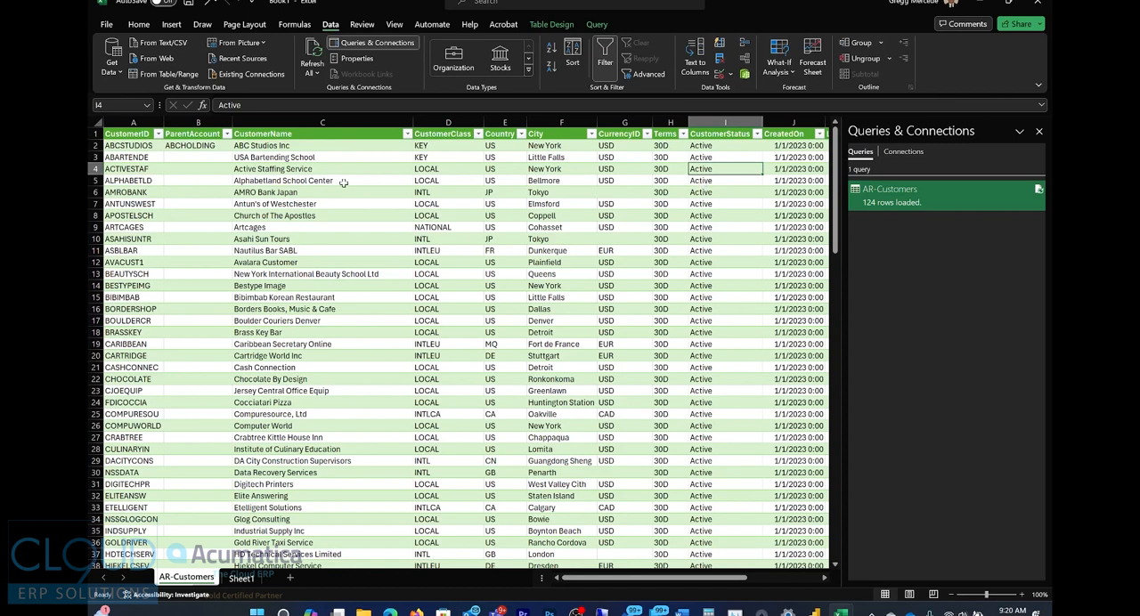
{"action": "mouse_move", "coordinate": [310, 223]}
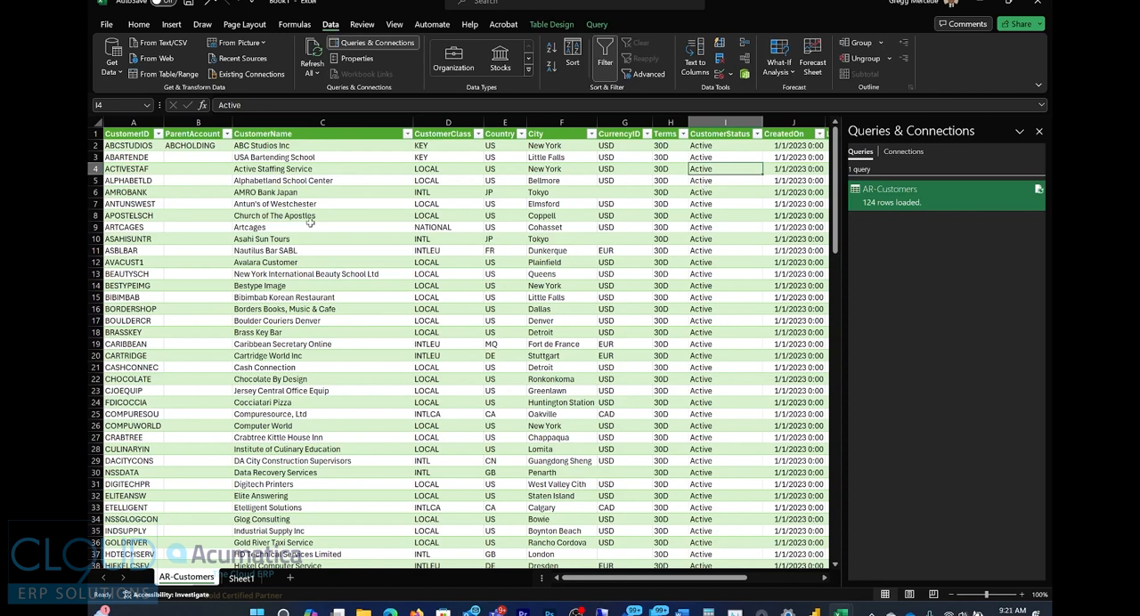
{"action": "mouse_move", "coordinate": [307, 225]}
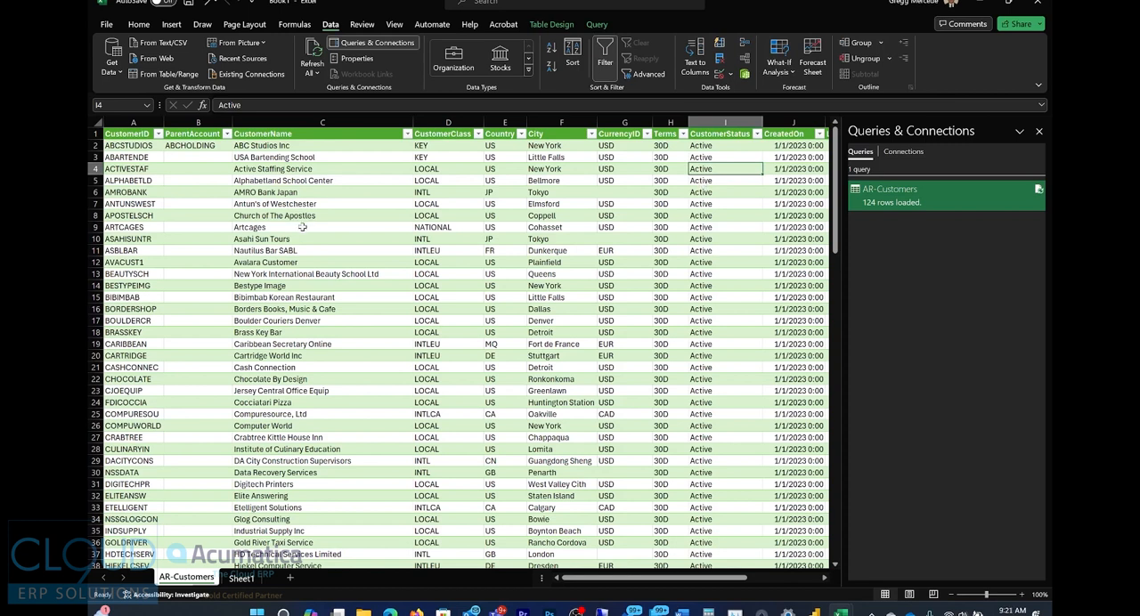